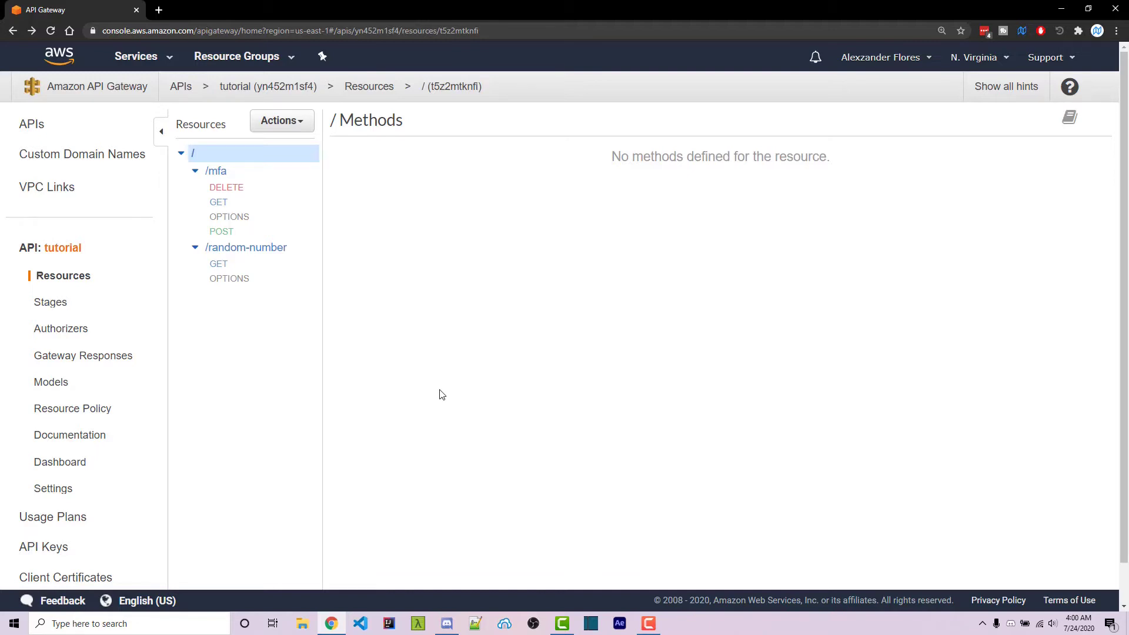
mouse_move(62, 247)
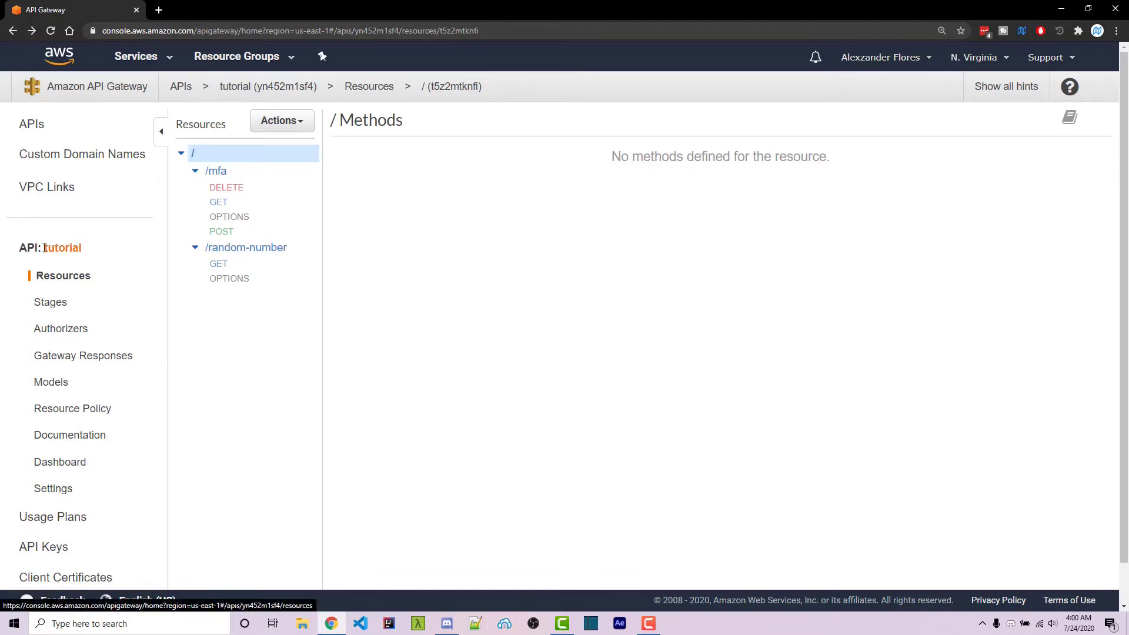
mouse_move(103, 248)
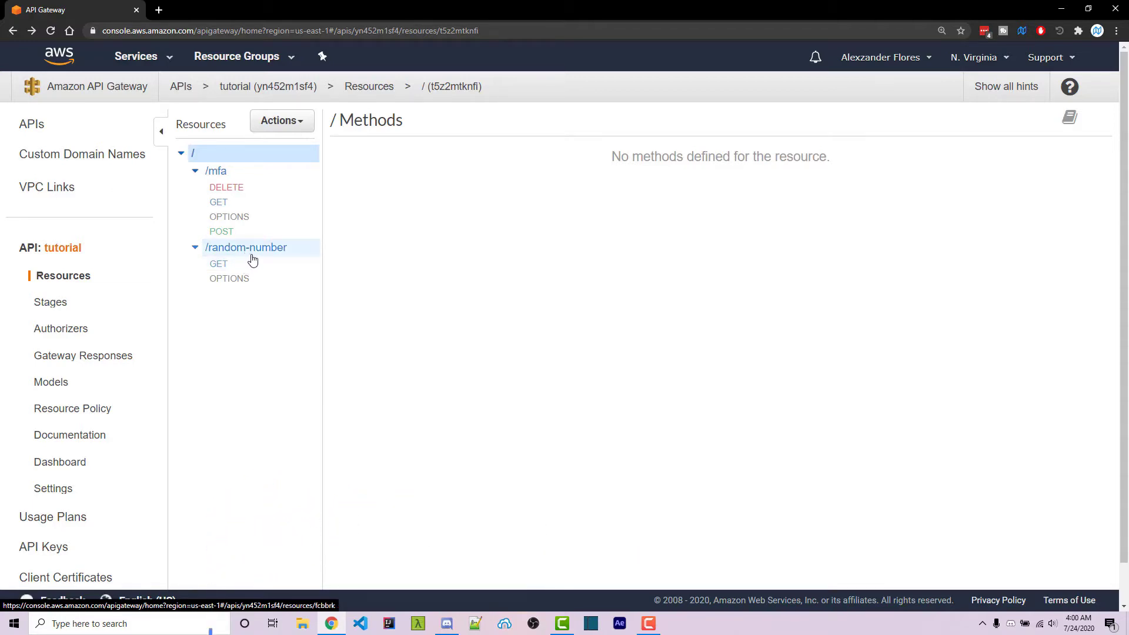
Select the /random-number resource to view its Lambda function code.
left_click(218, 264)
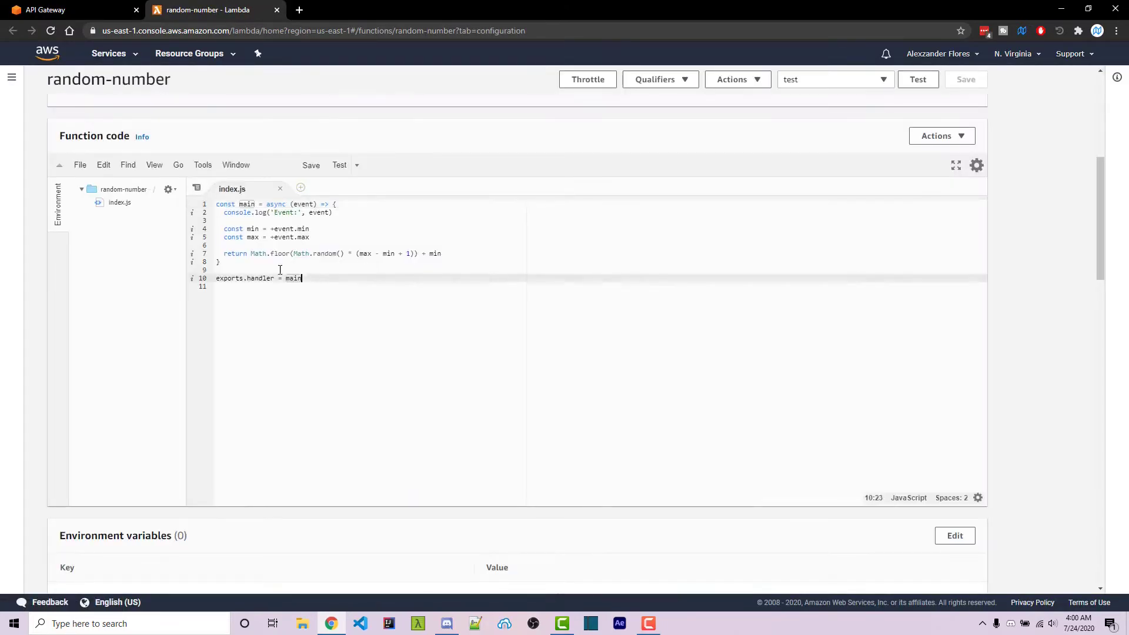
Set the GET method to Authorization NONE and no API key, then deploy to dev.
left_click(69, 10)
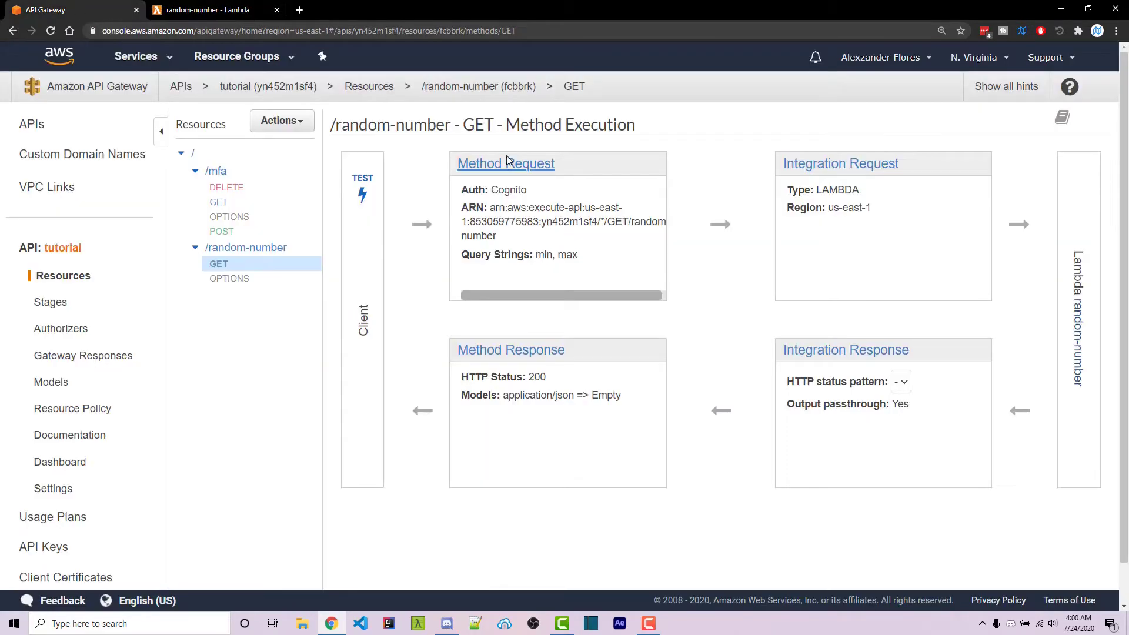
left_click(506, 164)
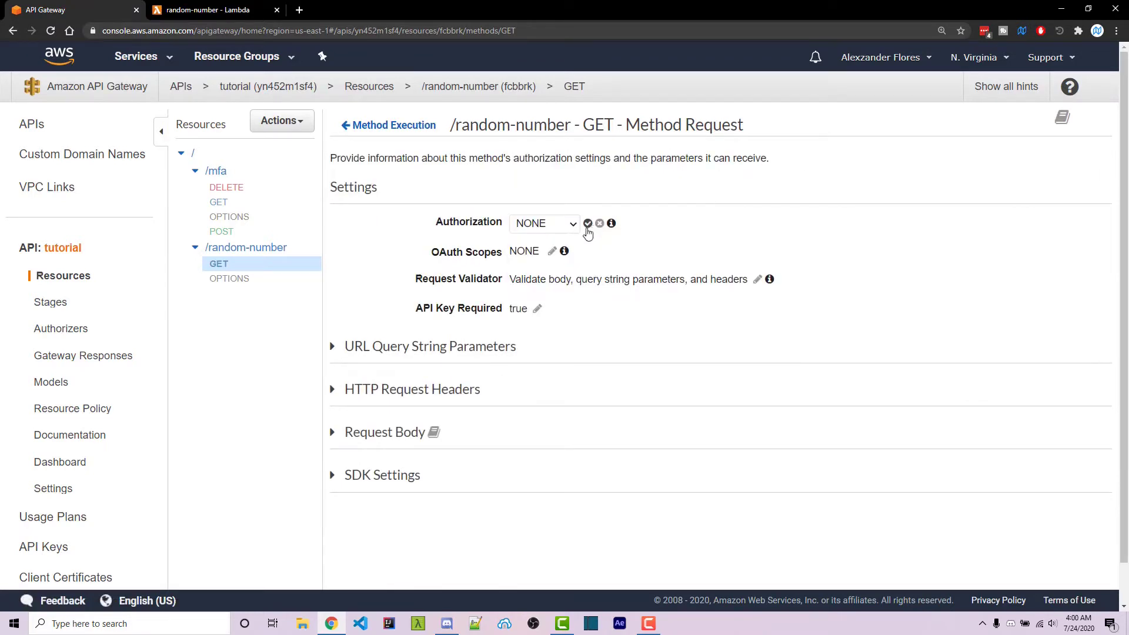
left_click(526, 308)
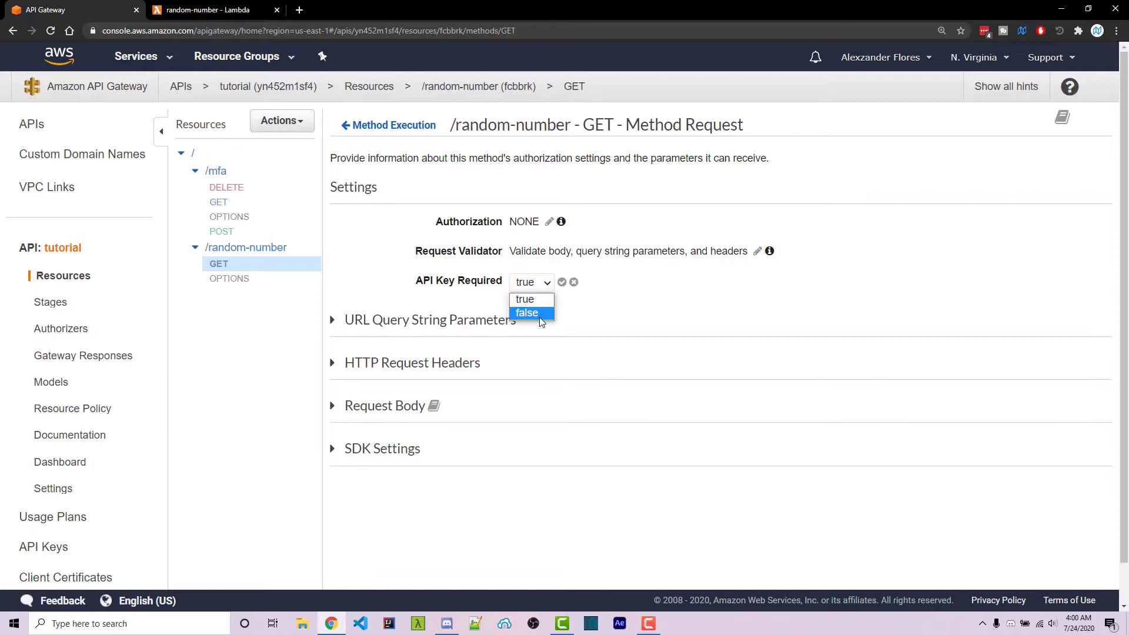
left_click(526, 313)
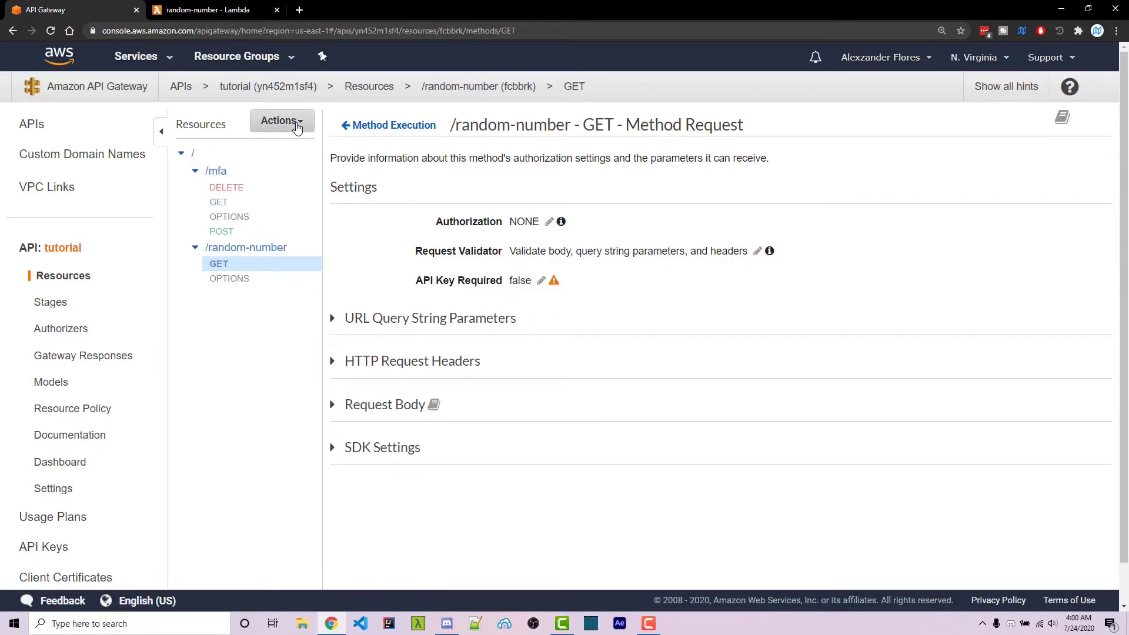
left_click(282, 120)
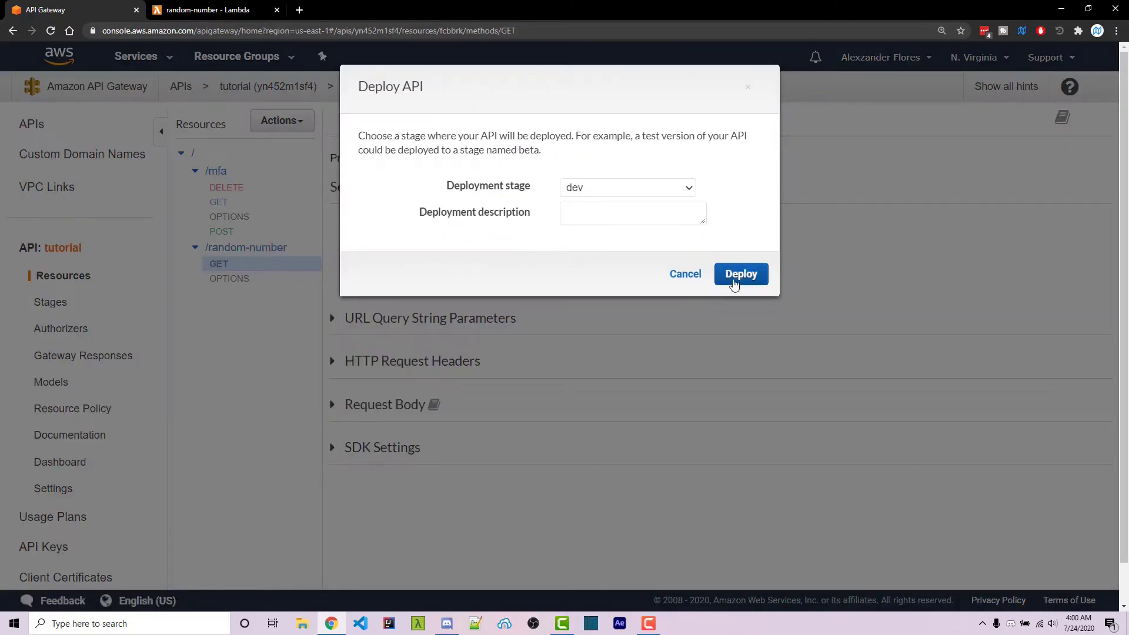
left_click(740, 274)
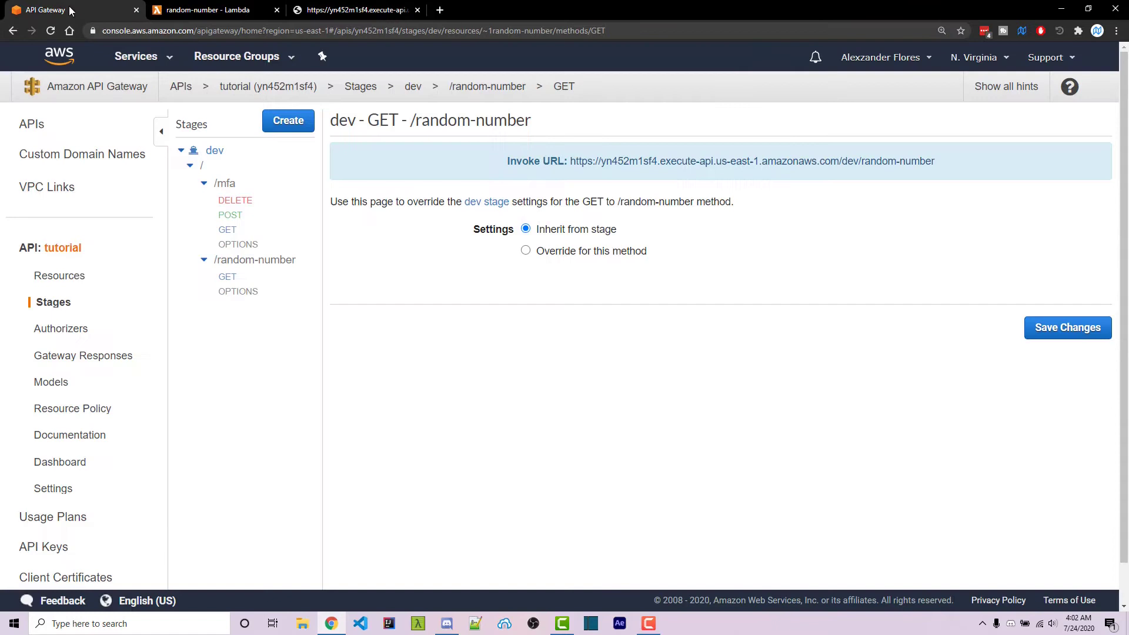
mouse_move(82, 154)
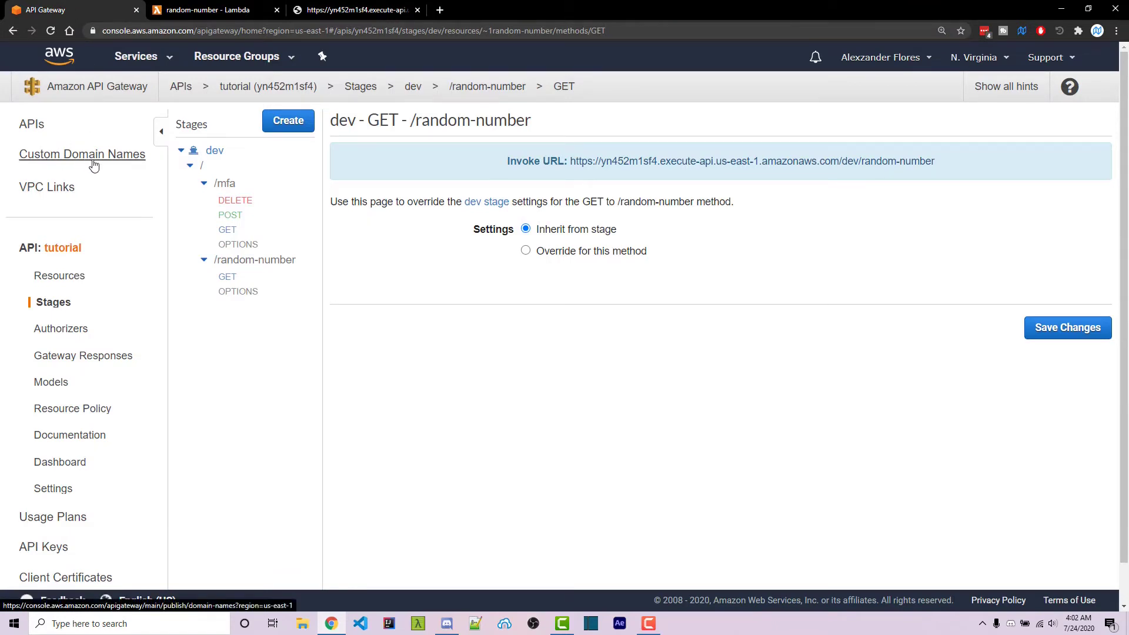
Start the custom domain api.wornoffkeys.com and select the wornoffkeys.com ACM certificate.
left_click(81, 154)
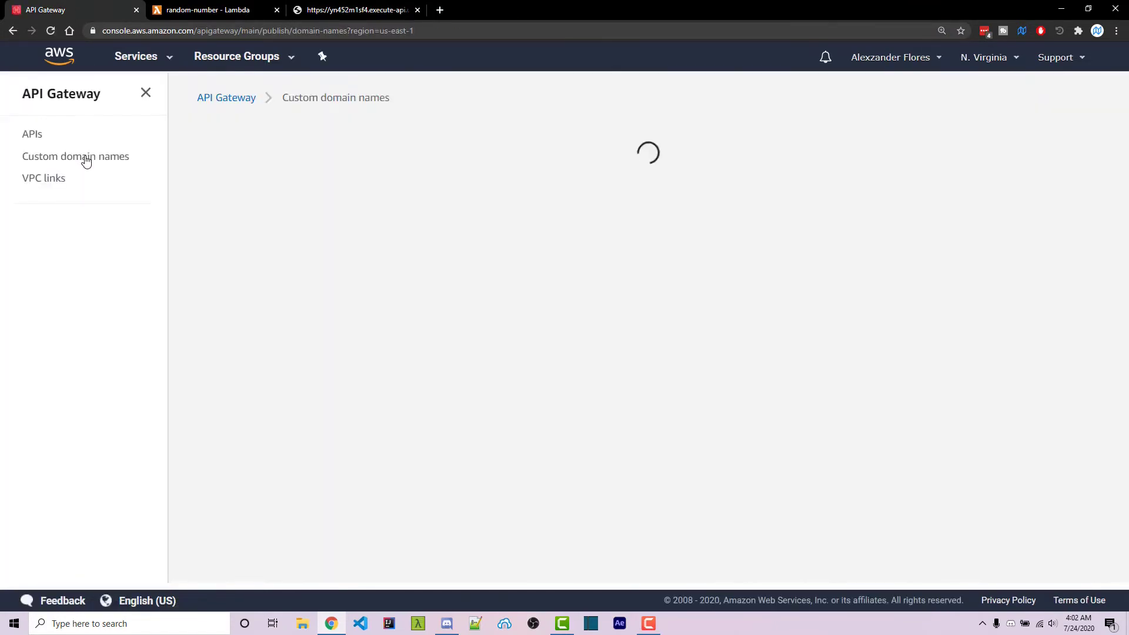
left_click(74, 157)
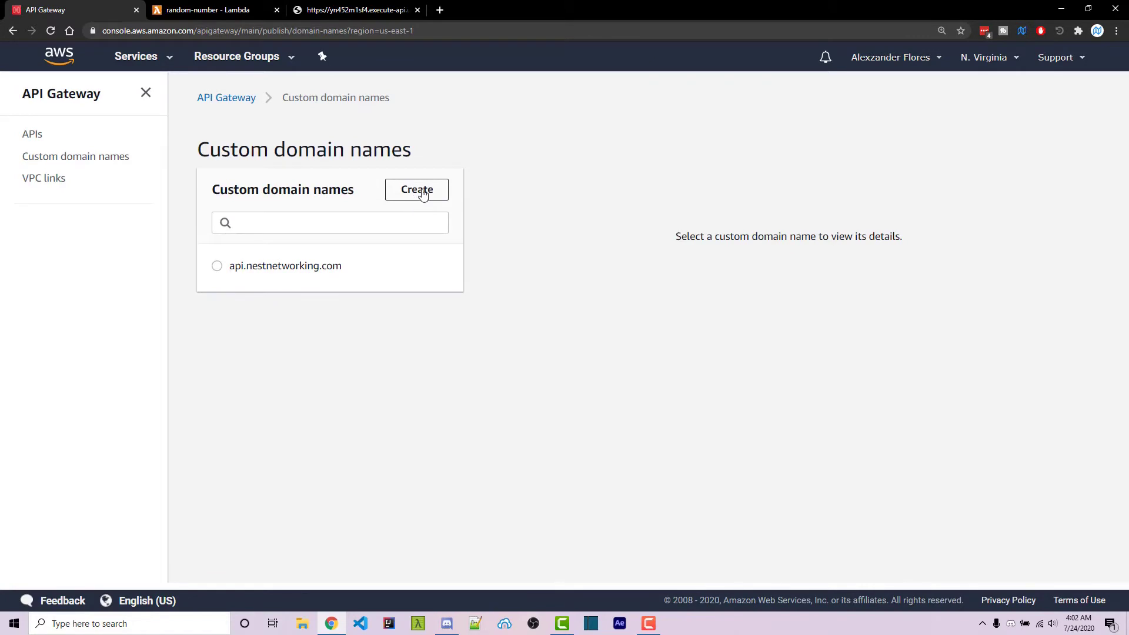
left_click(416, 189)
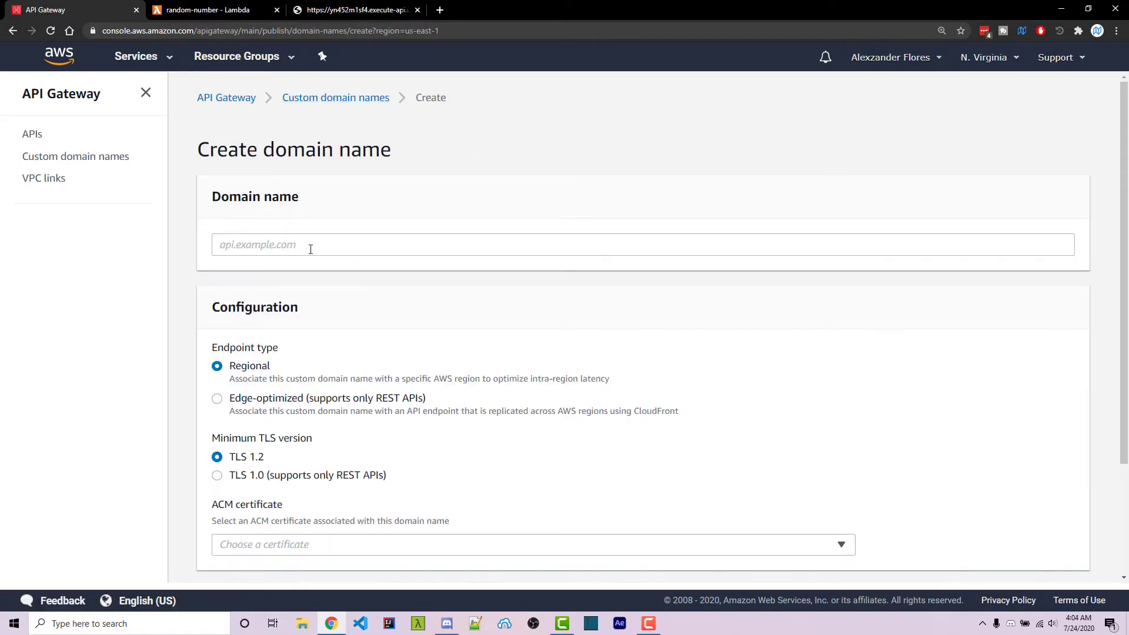
type("api.worn")
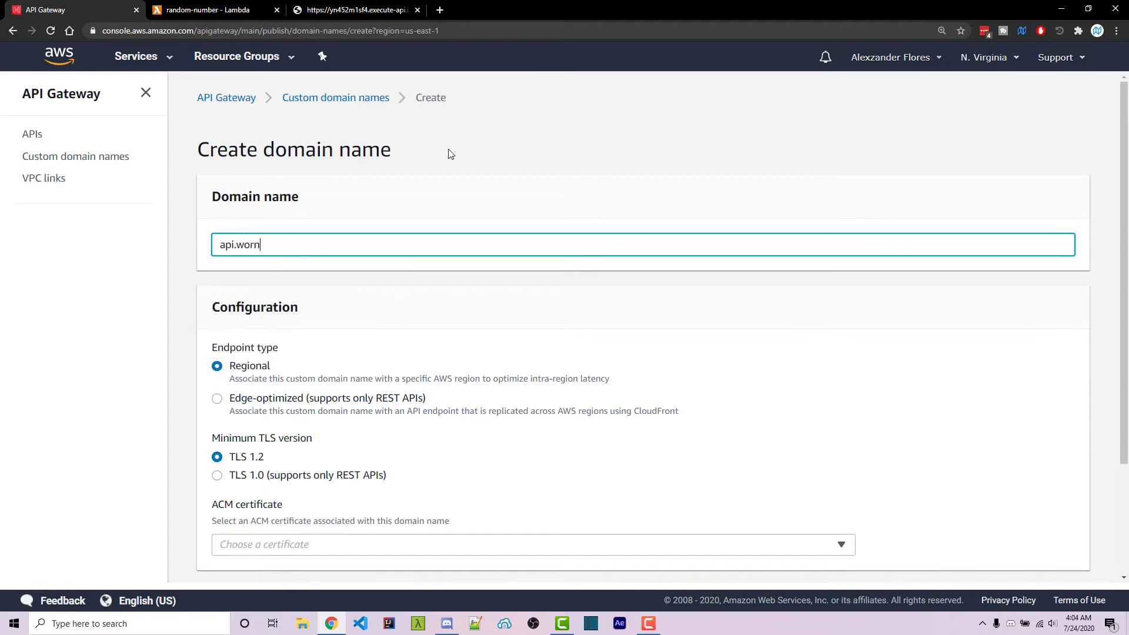
type("offkeys.com")
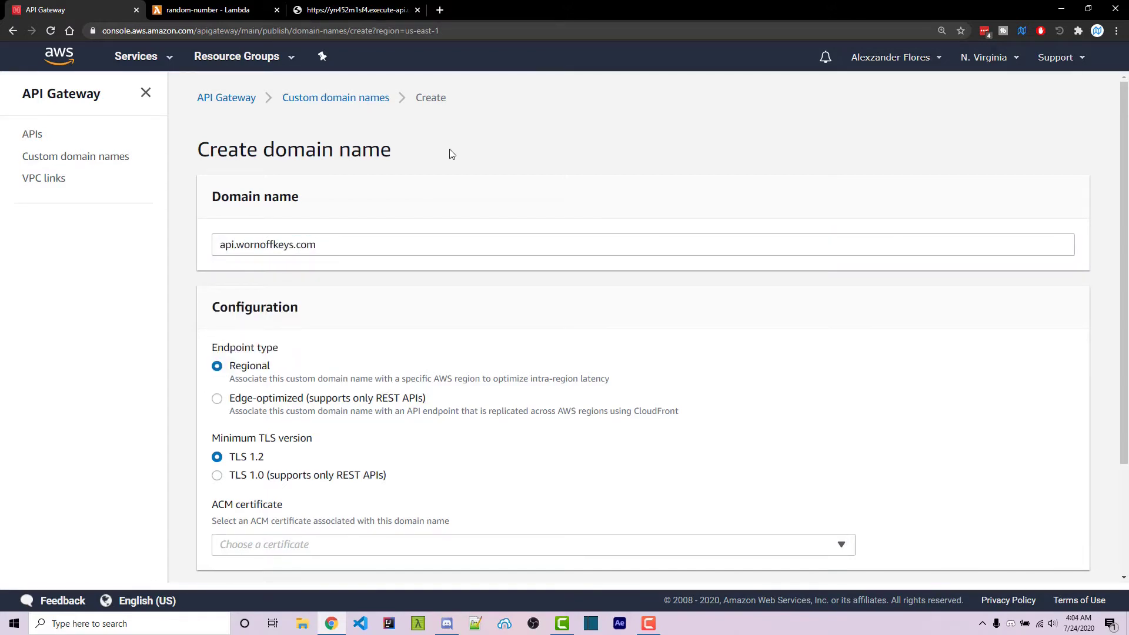
scroll("down", 3)
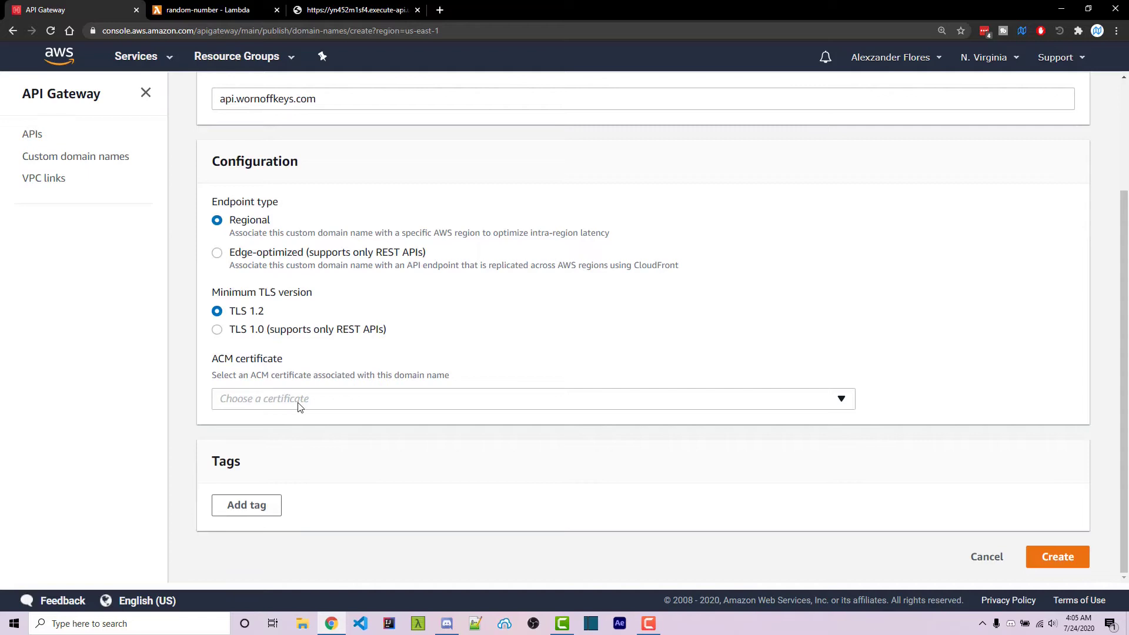
left_click(532, 398)
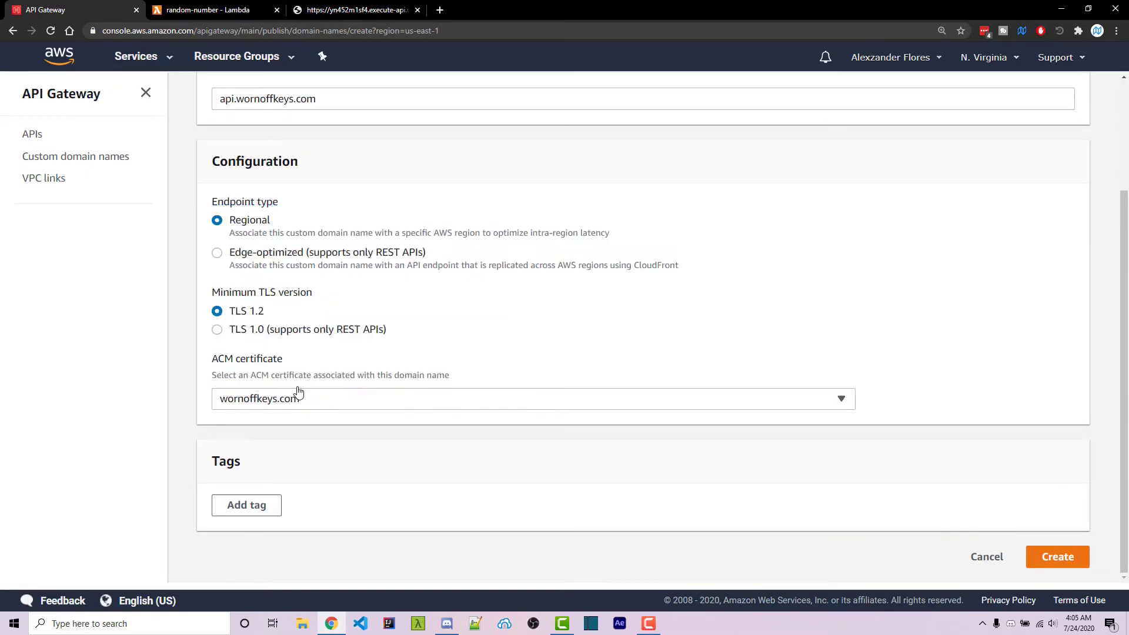
mouse_move(157, 128)
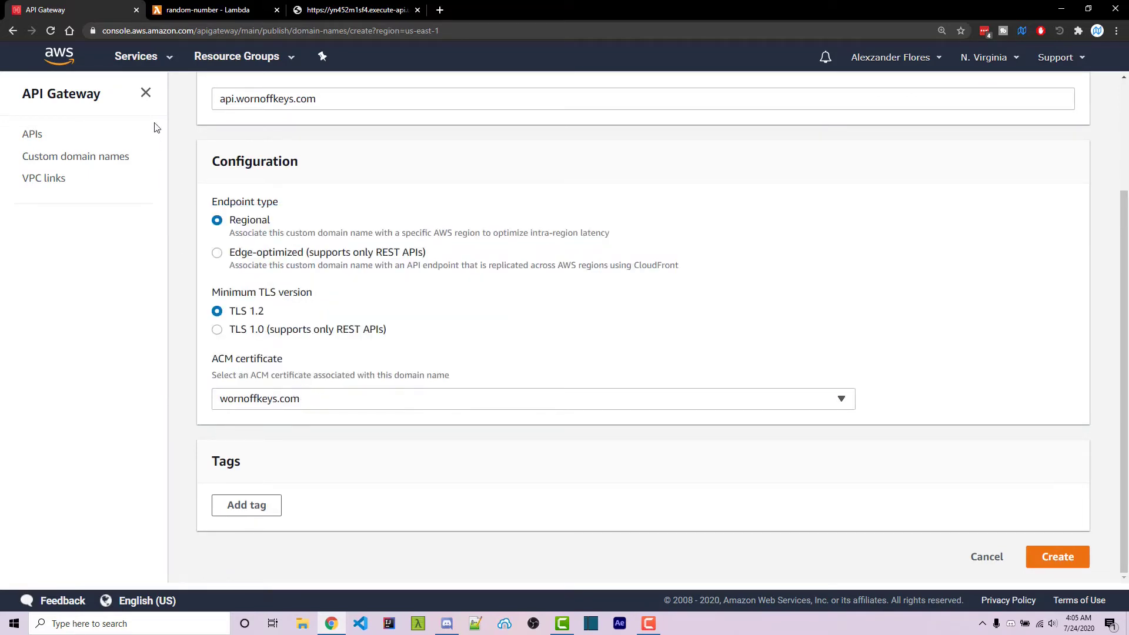
Open Certificate Manager and begin a new public certificate request.
left_click(136, 56)
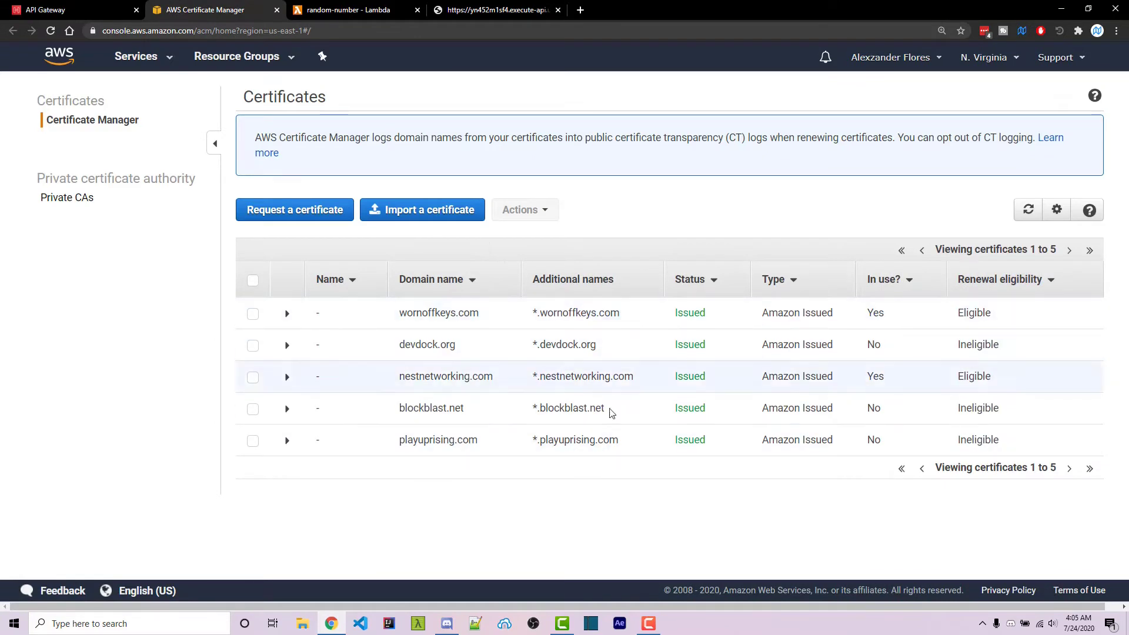
mouse_move(294, 210)
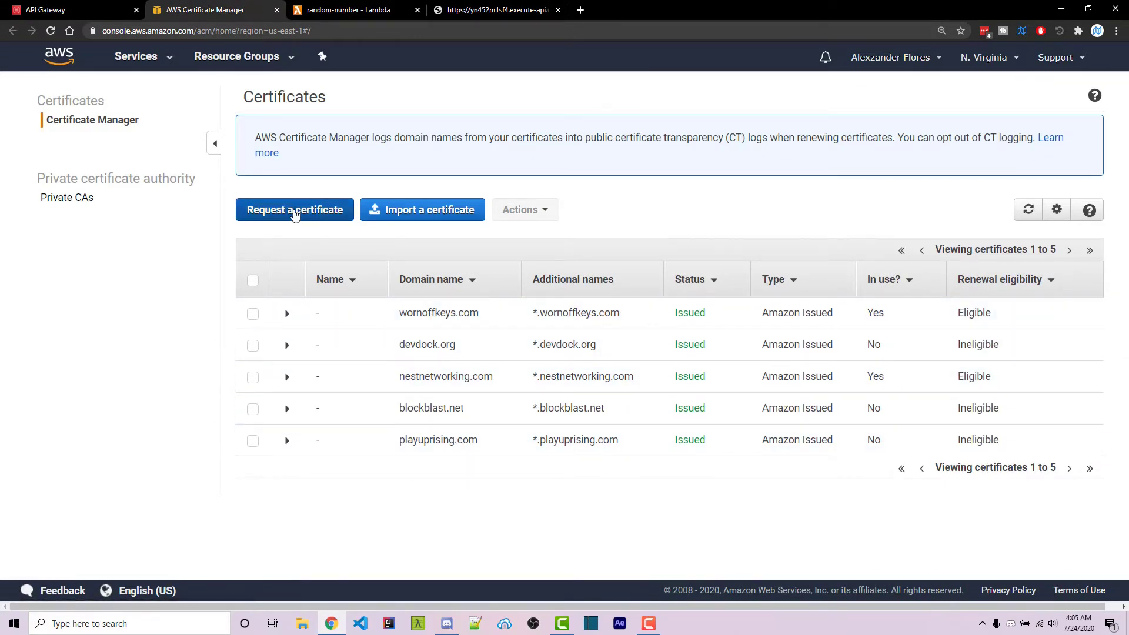
left_click(294, 209)
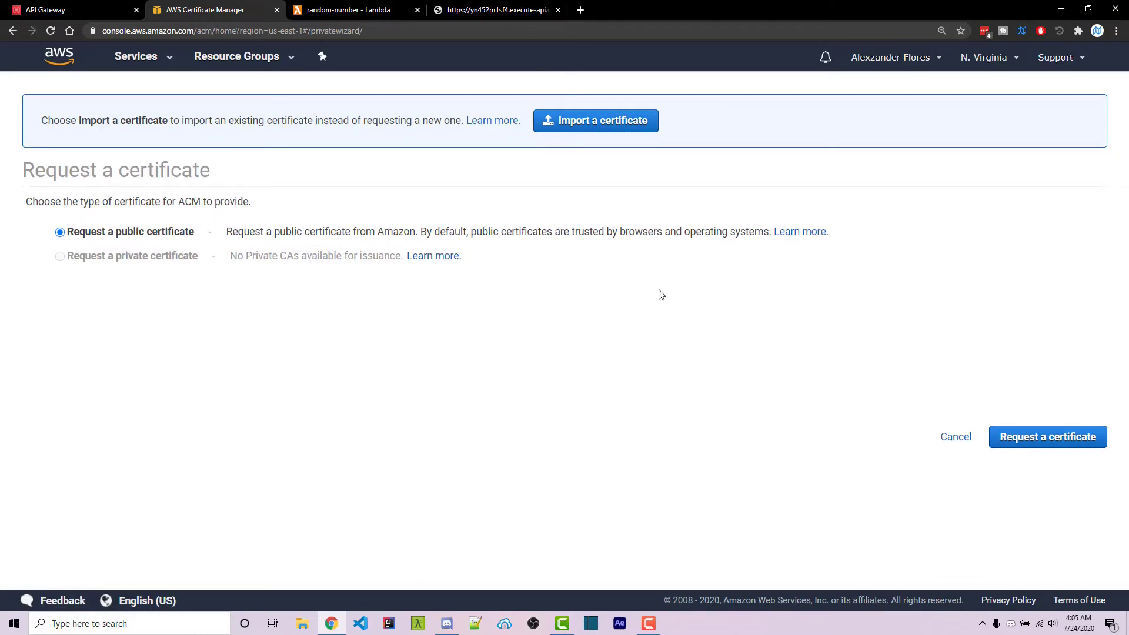
Add wornoffkeys.com and *.wornoffkeys.com as the certificate's domain names.
left_click(1046, 436)
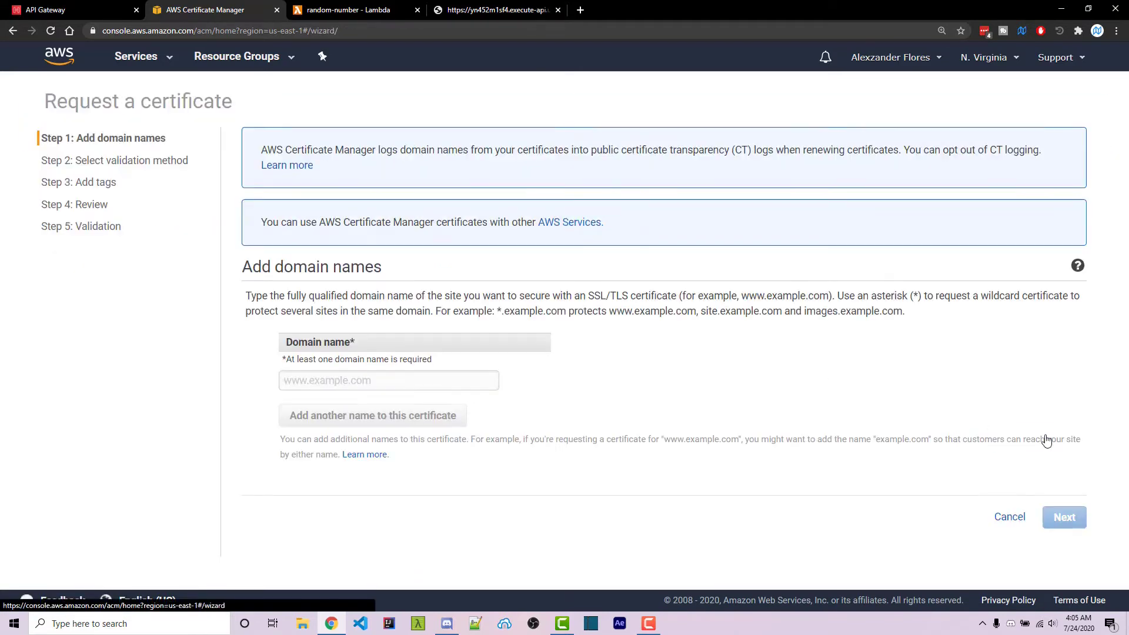
left_click(389, 381)
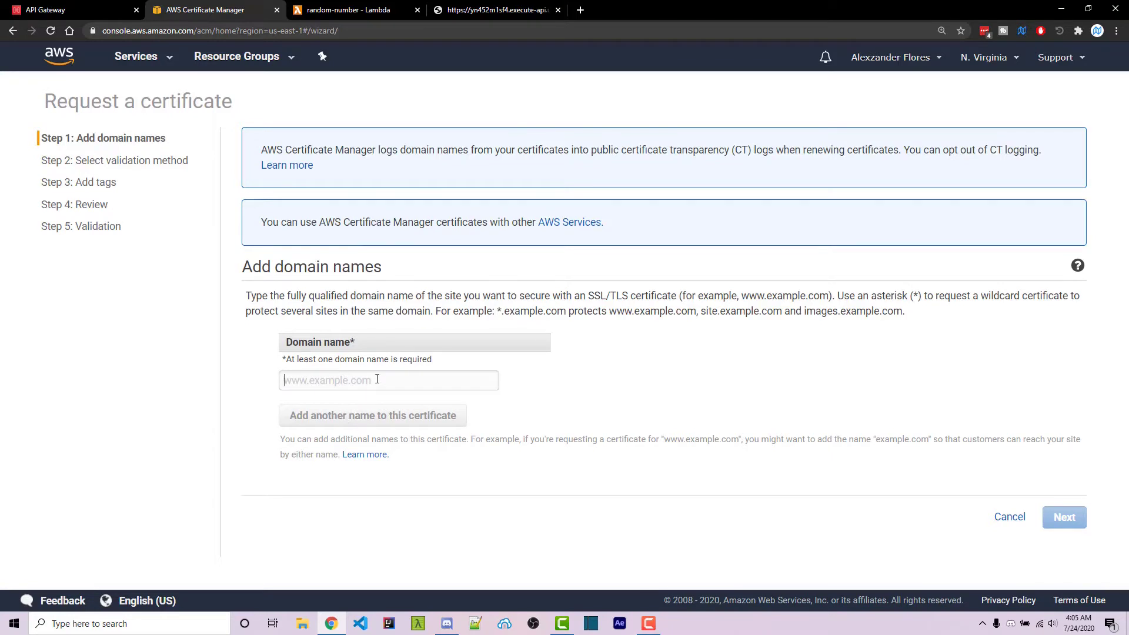
type("wornoffkeys.com")
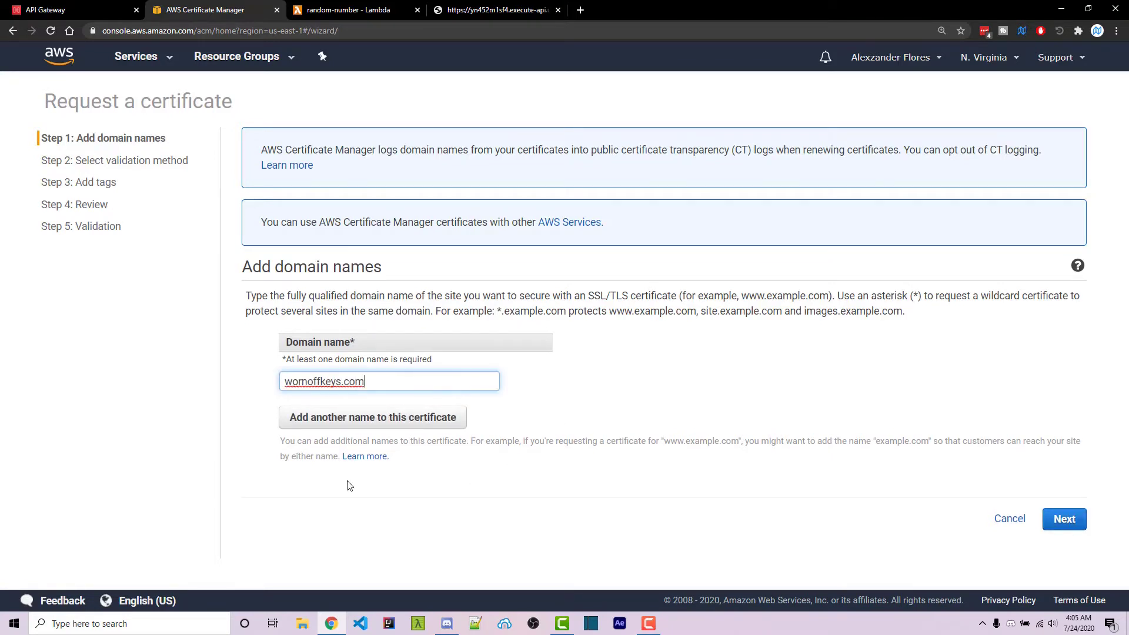
left_click(372, 416)
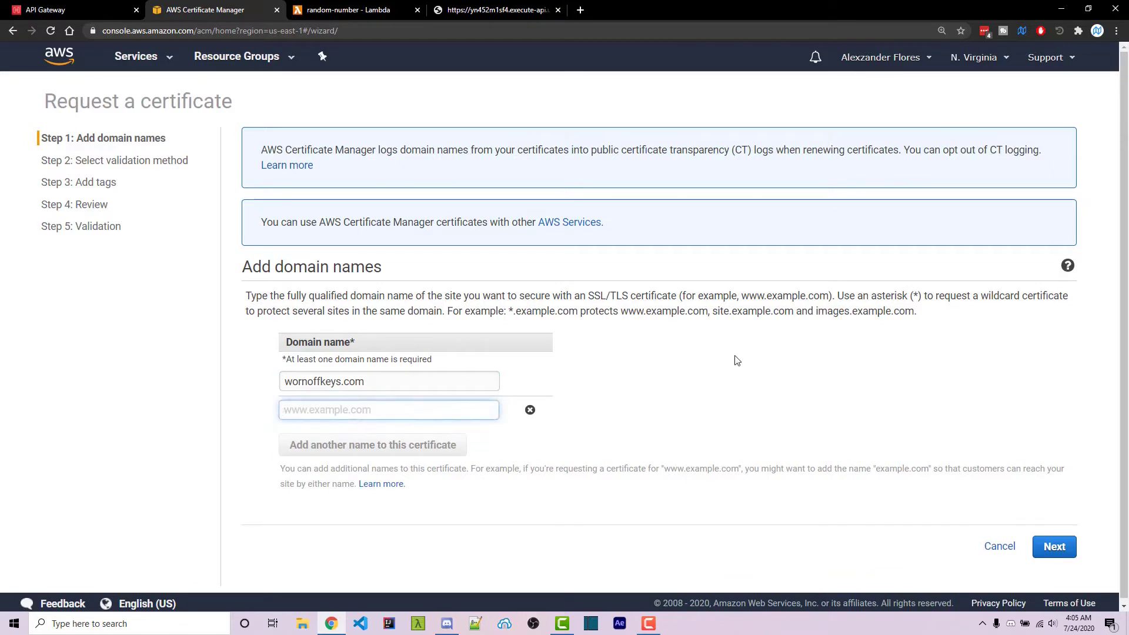
type("*.wornoffkeys.com")
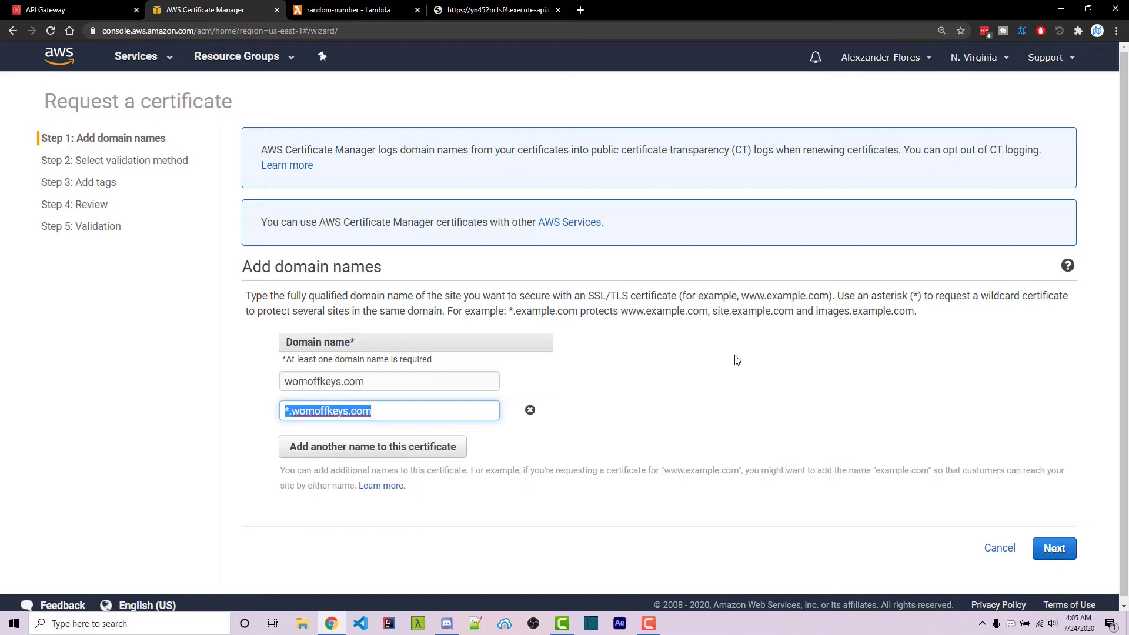
Choose DNS validation and advance the request to the Review step.
left_click(737, 359)
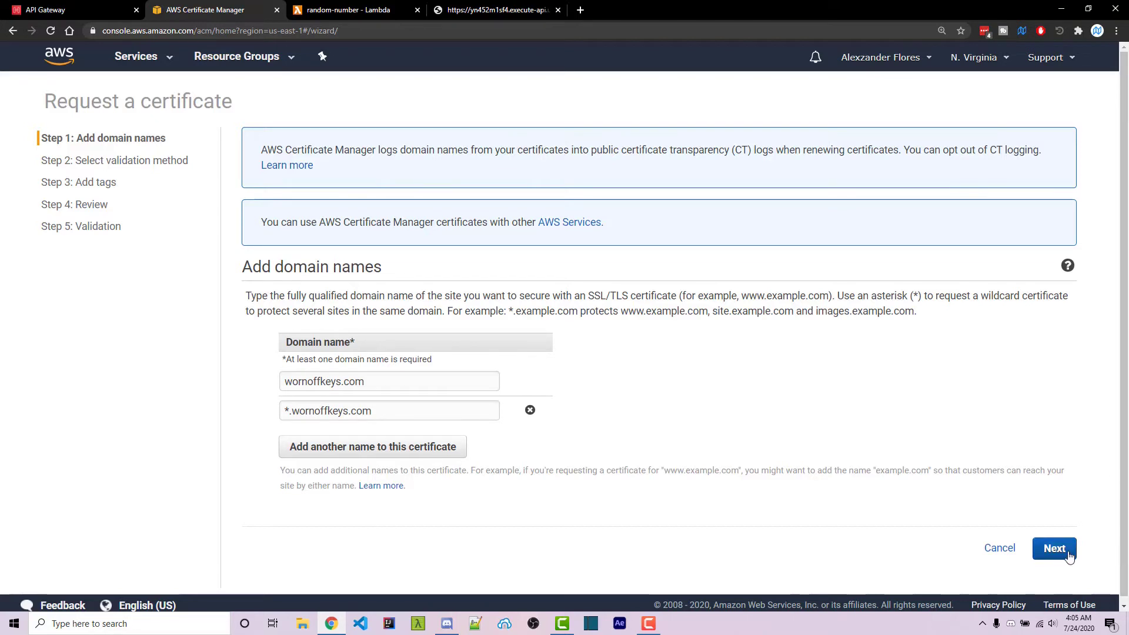
left_click(1054, 548)
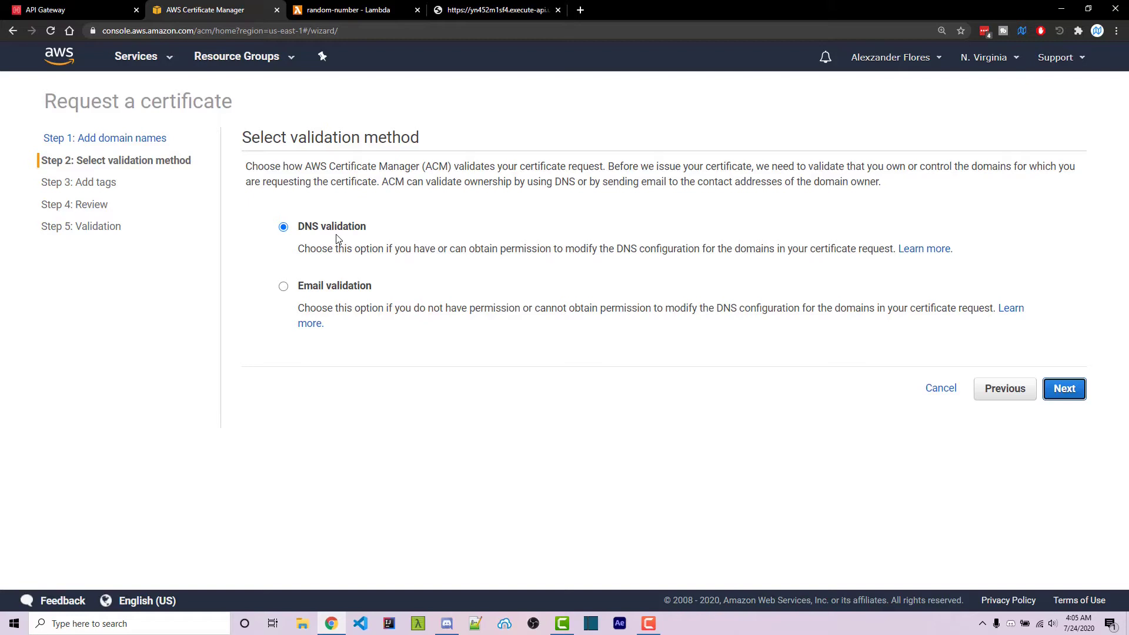
mouse_move(311, 290)
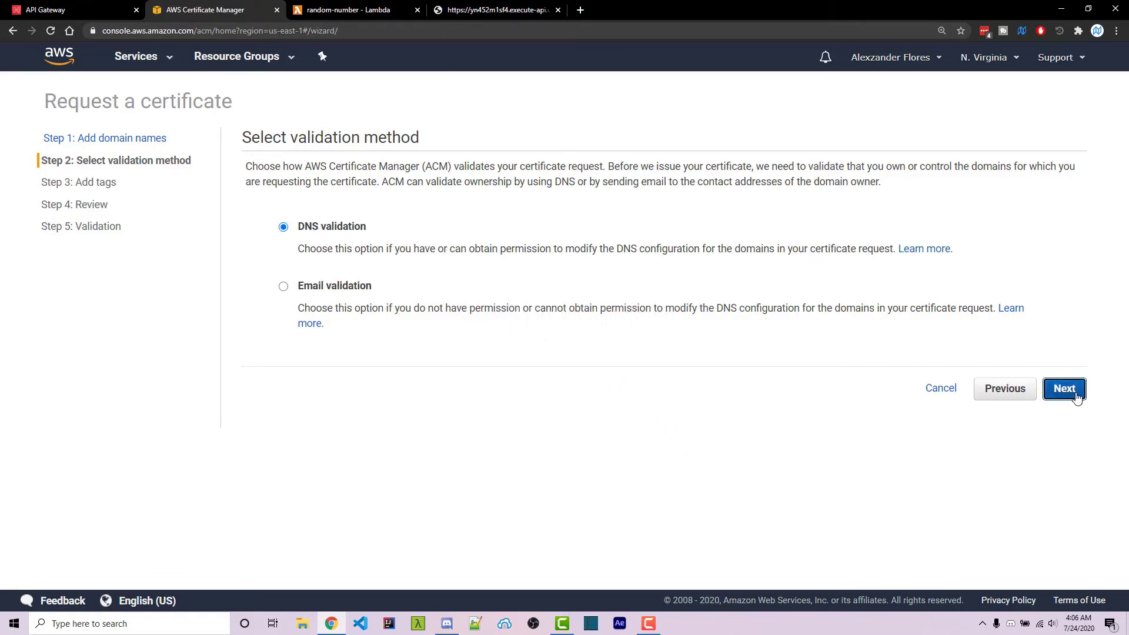
left_click(1063, 388)
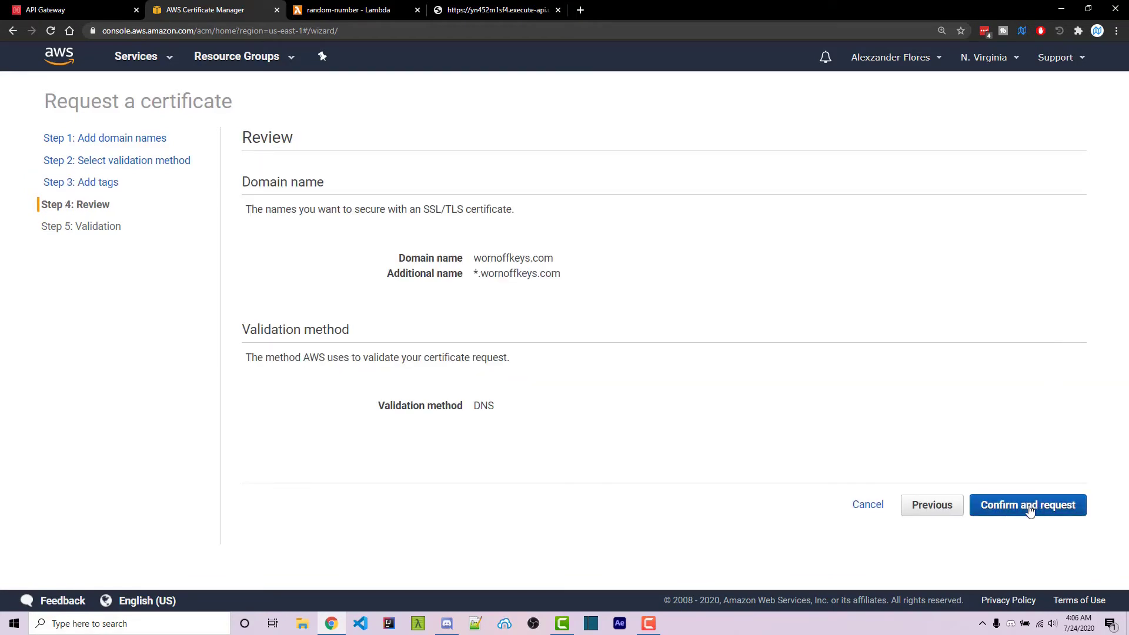
mouse_move(581, 290)
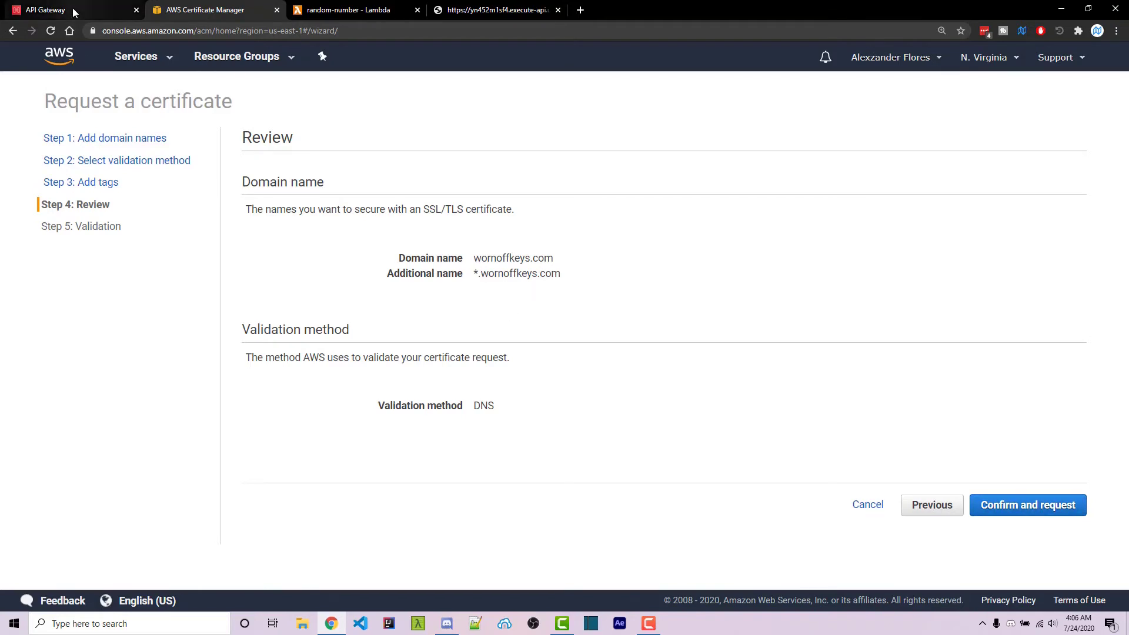
Create api.wornoffkeys.com as a Regional, TLS 1.2 domain with the wornoffkeys.com certificate.
left_click(71, 9)
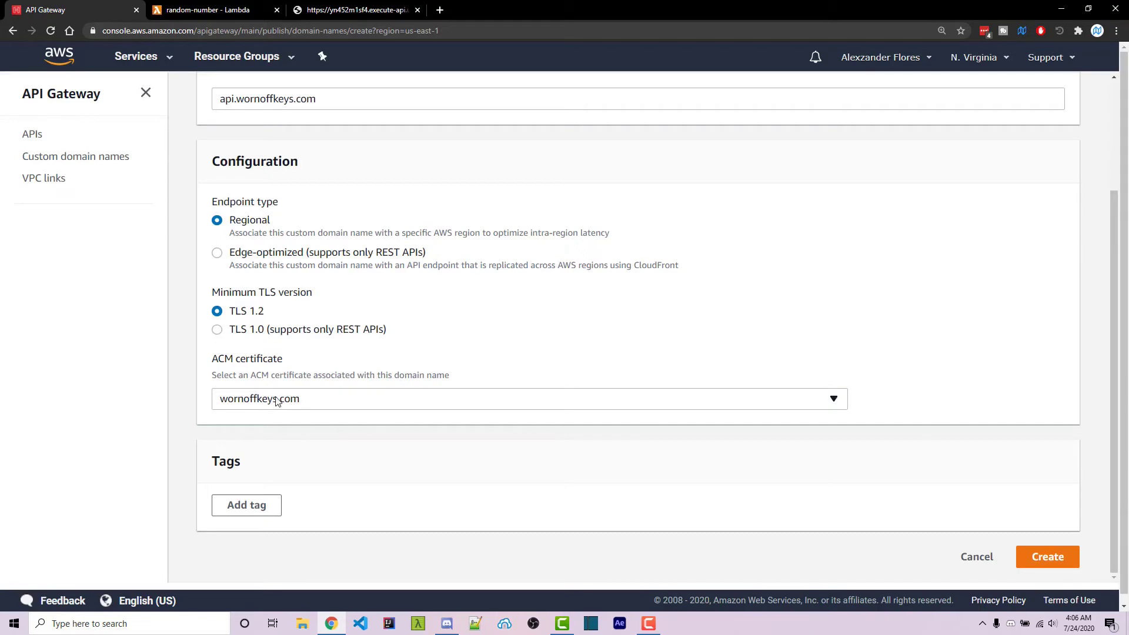
mouse_move(261, 323)
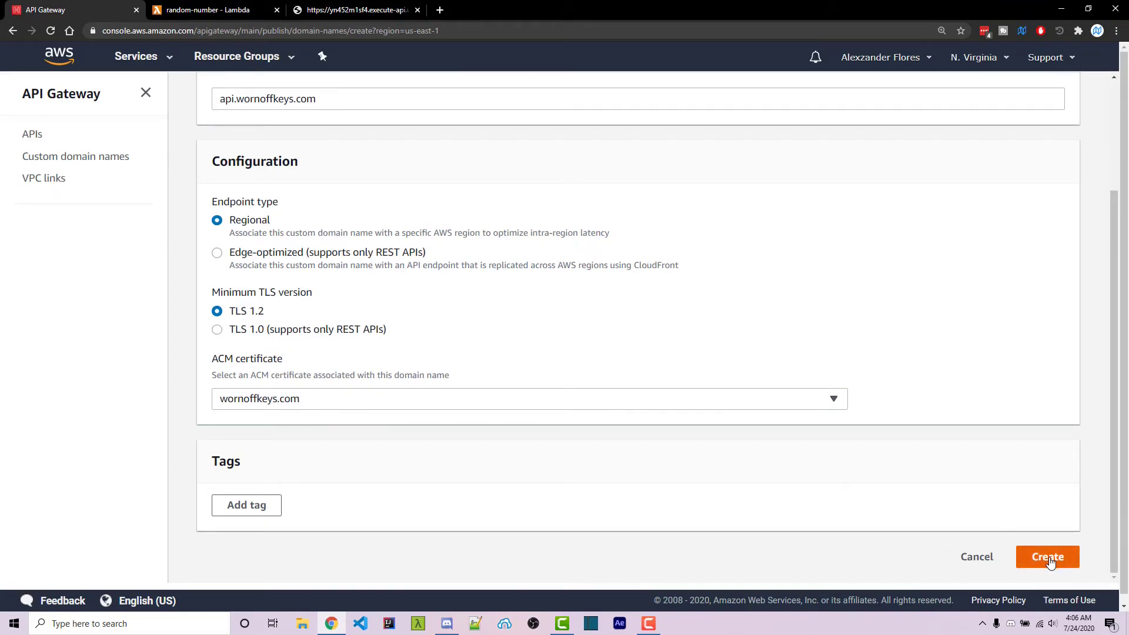
left_click(1046, 557)
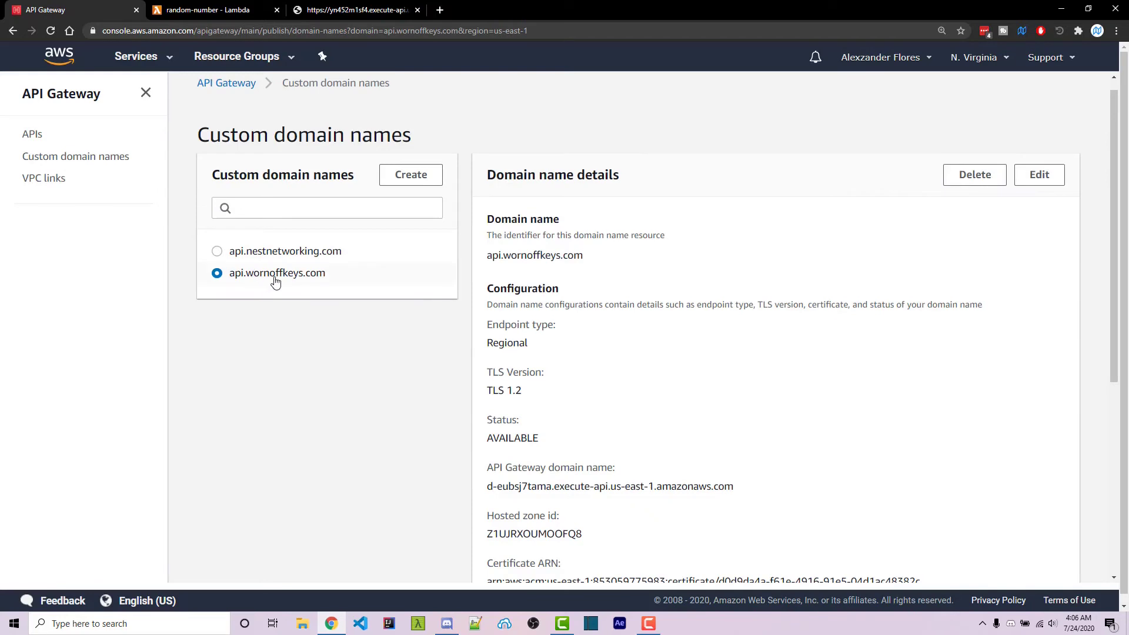
scroll("down", 3)
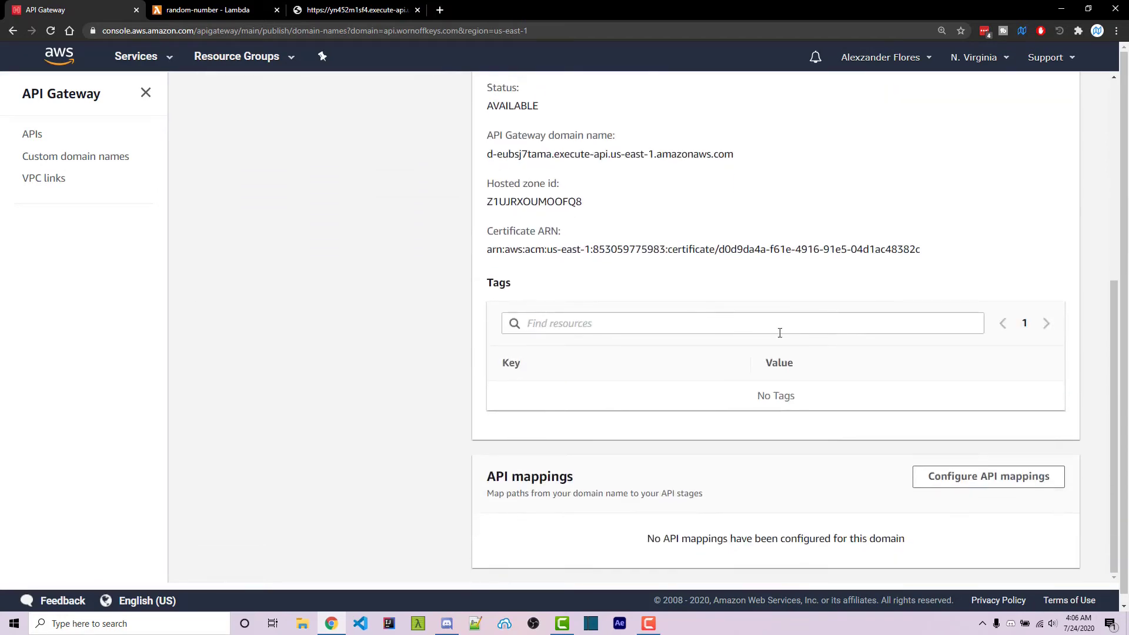
scroll("down", 3)
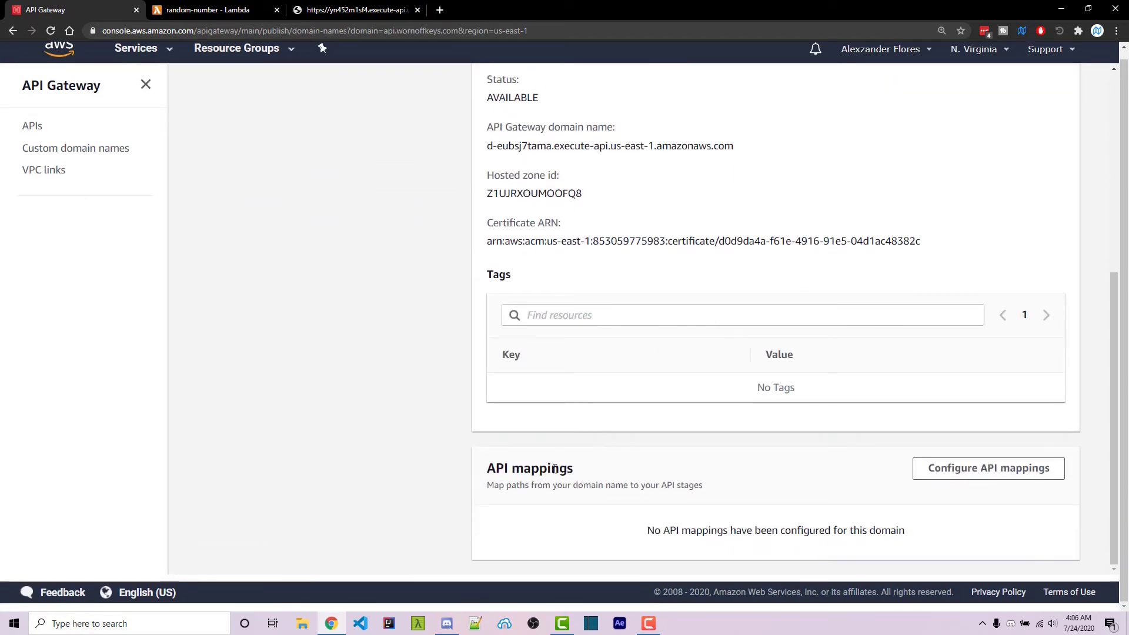
Add and save a mapping of the tutorial API's dev stage at path 'dev'.
left_click(988, 468)
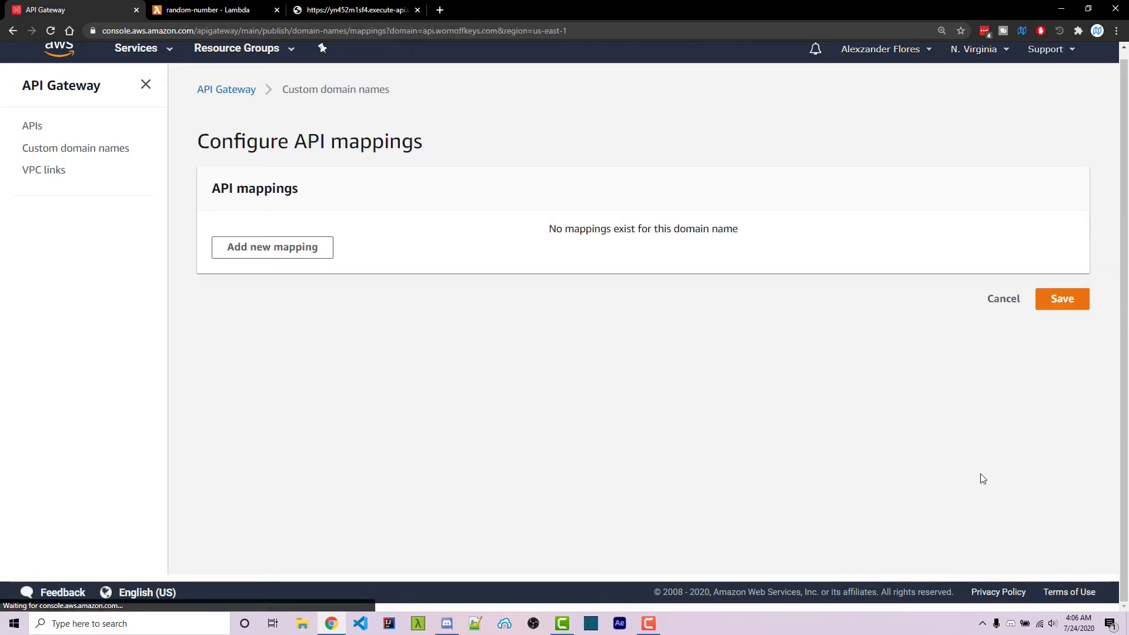
left_click(271, 247)
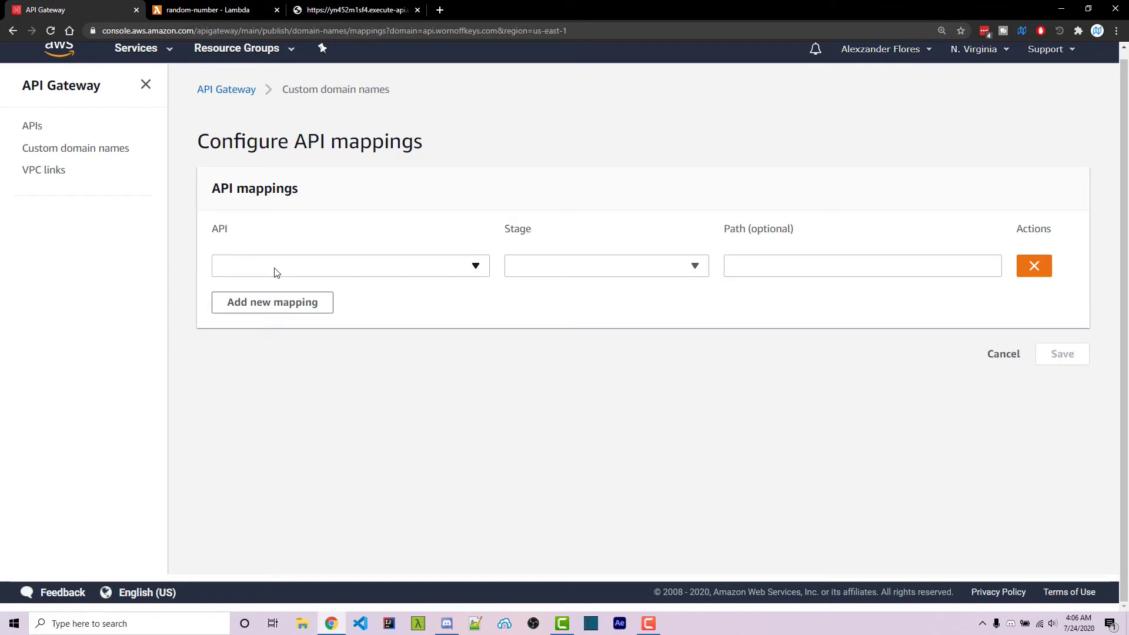
left_click(350, 266)
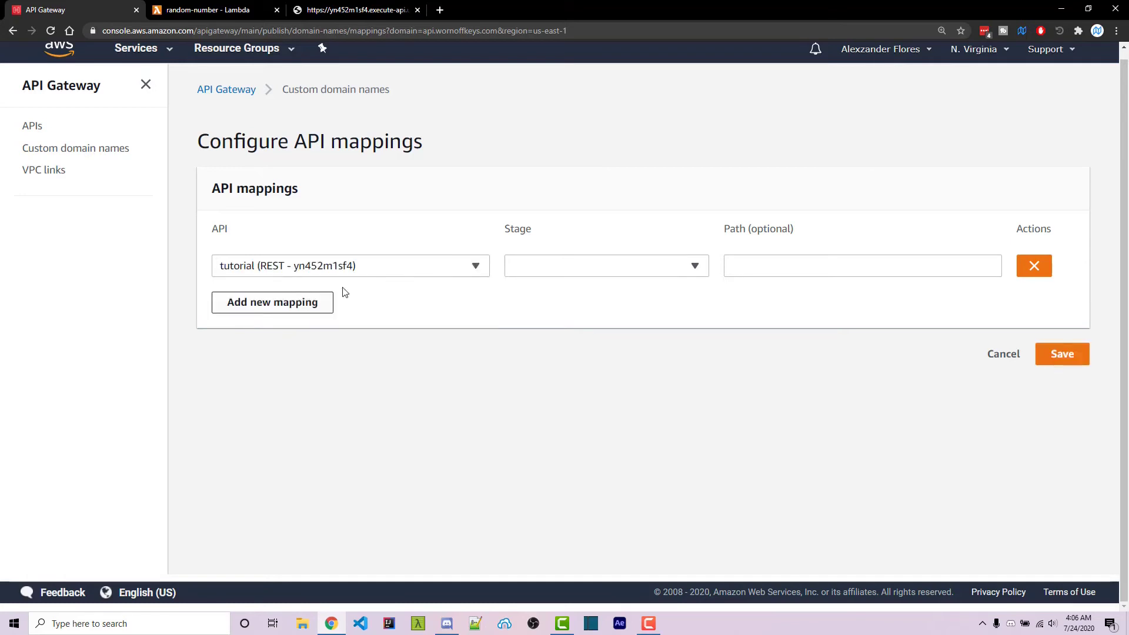
left_click(605, 266)
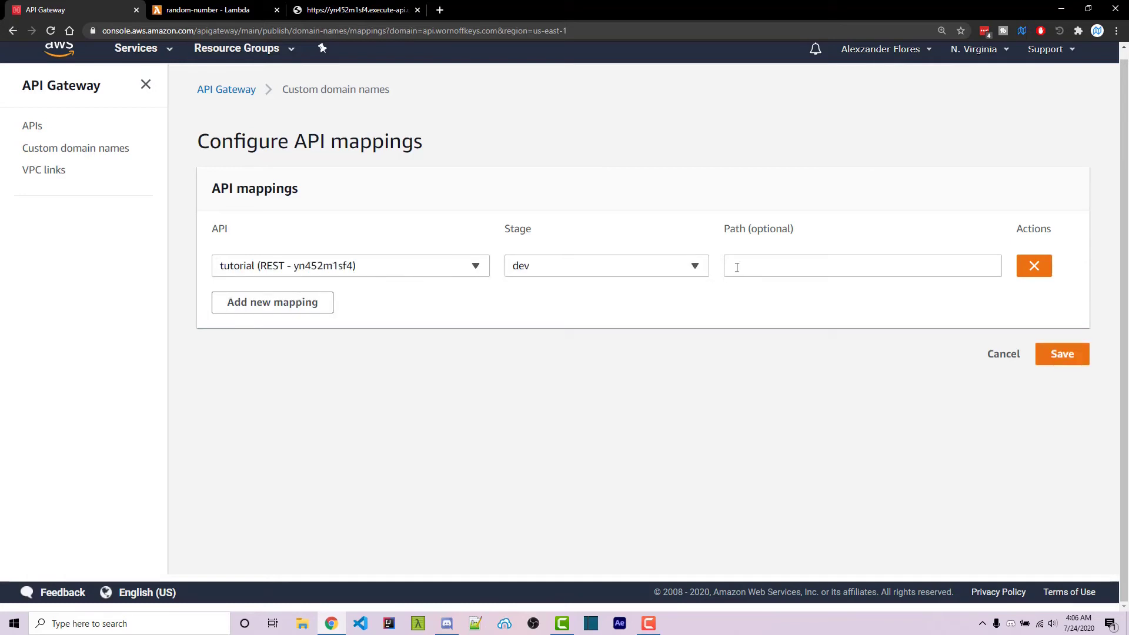
type("dev")
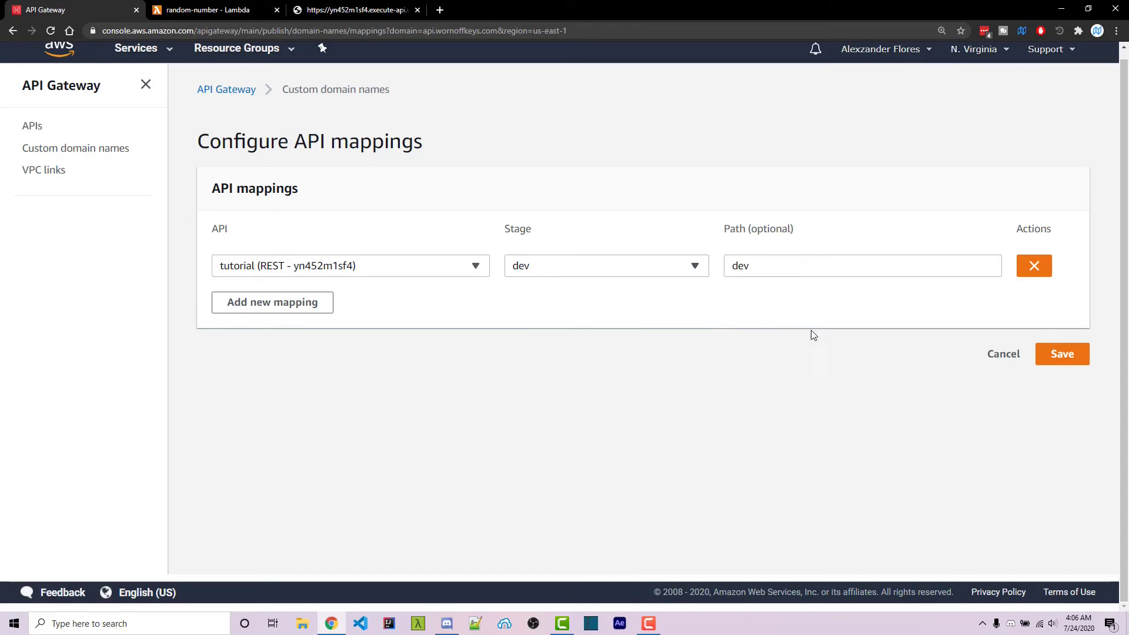
mouse_move(731, 224)
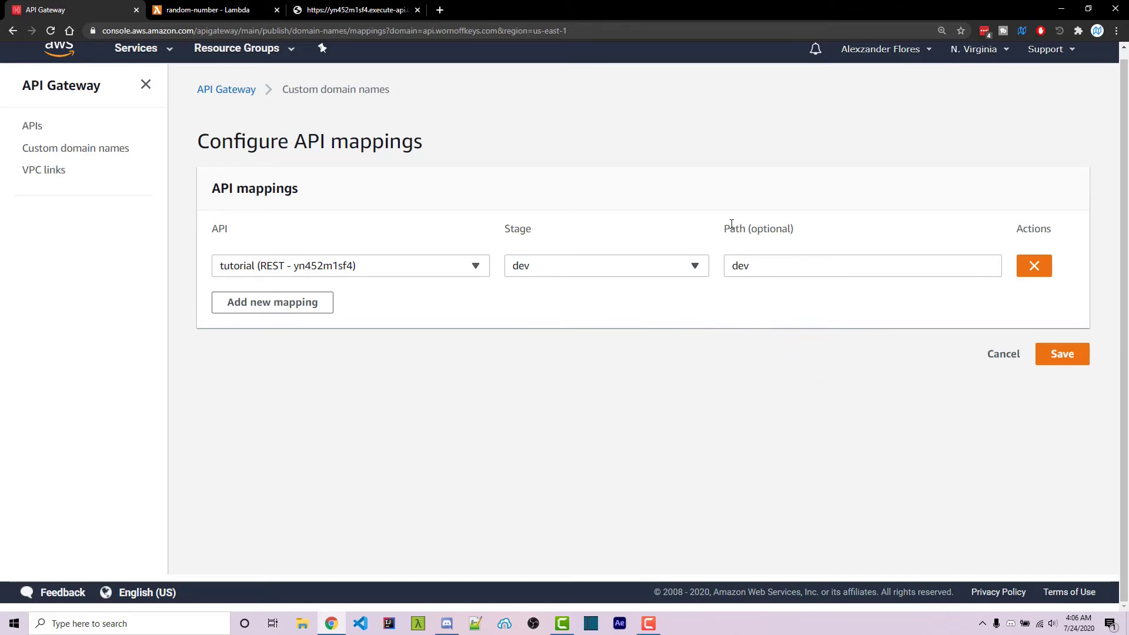
mouse_move(942, 283)
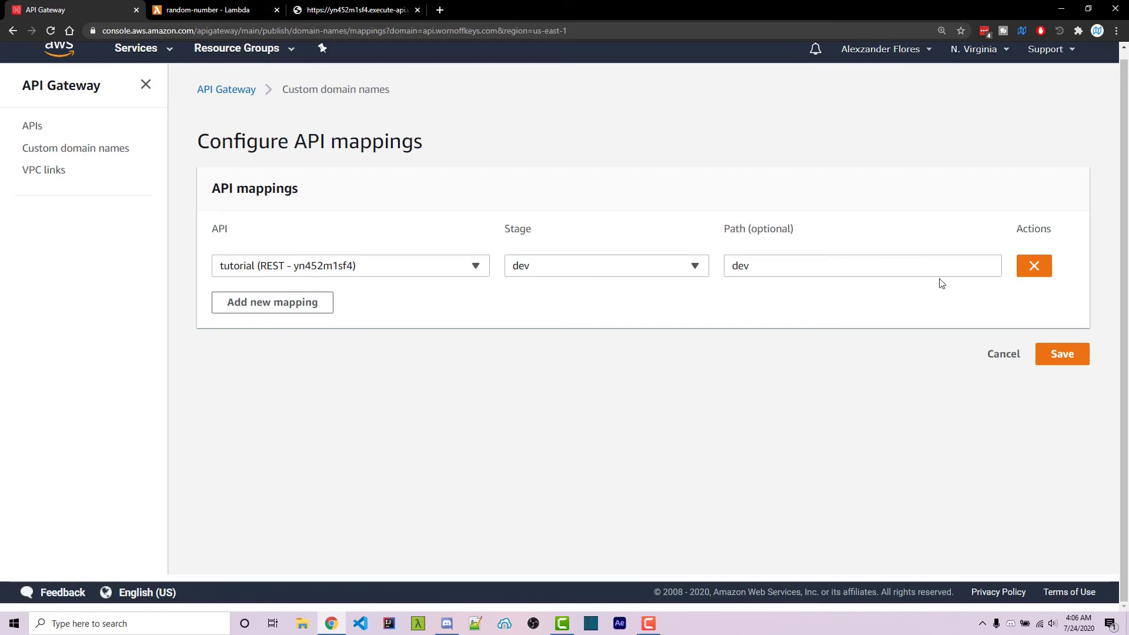
left_click(1061, 353)
type("route")
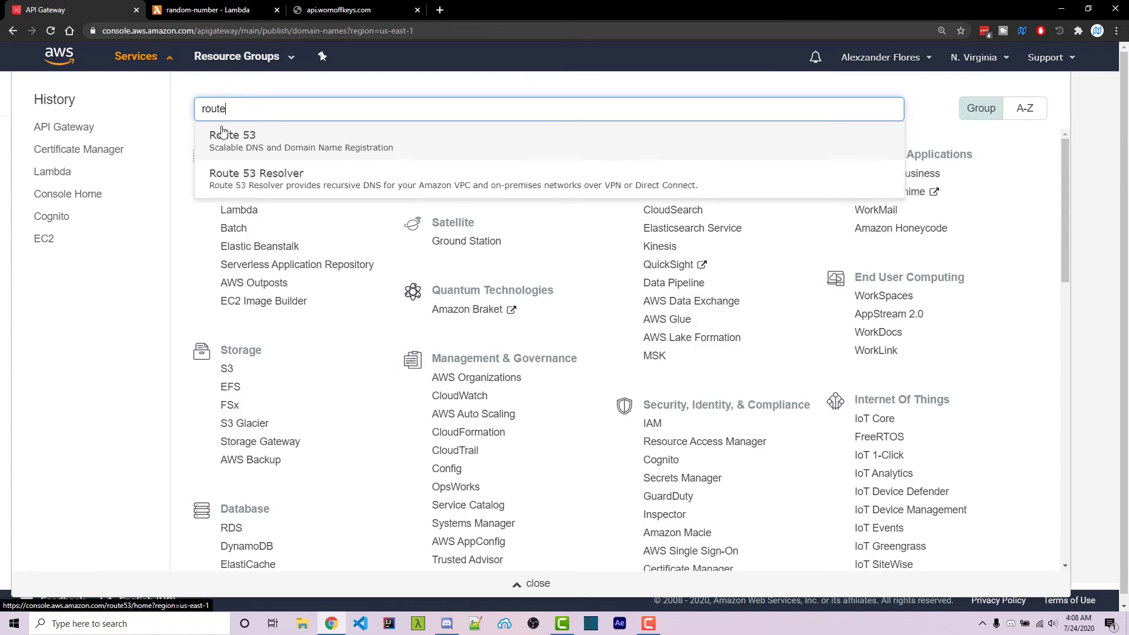
Open Route 53 and the wornoffkeys.com hosted zone.
left_click(233, 134)
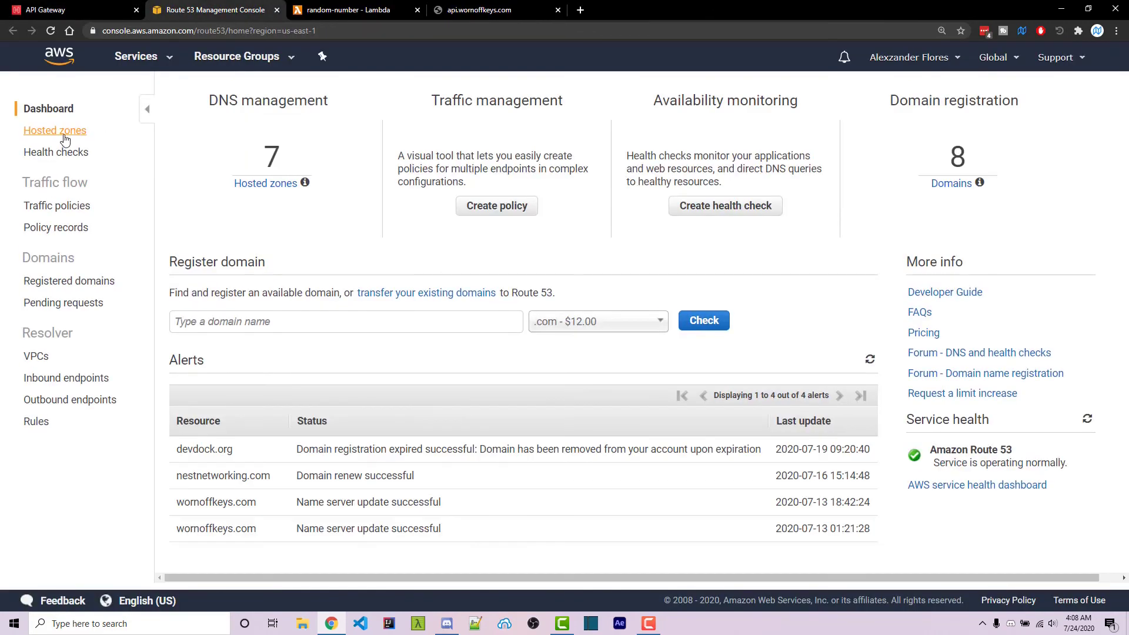
left_click(54, 131)
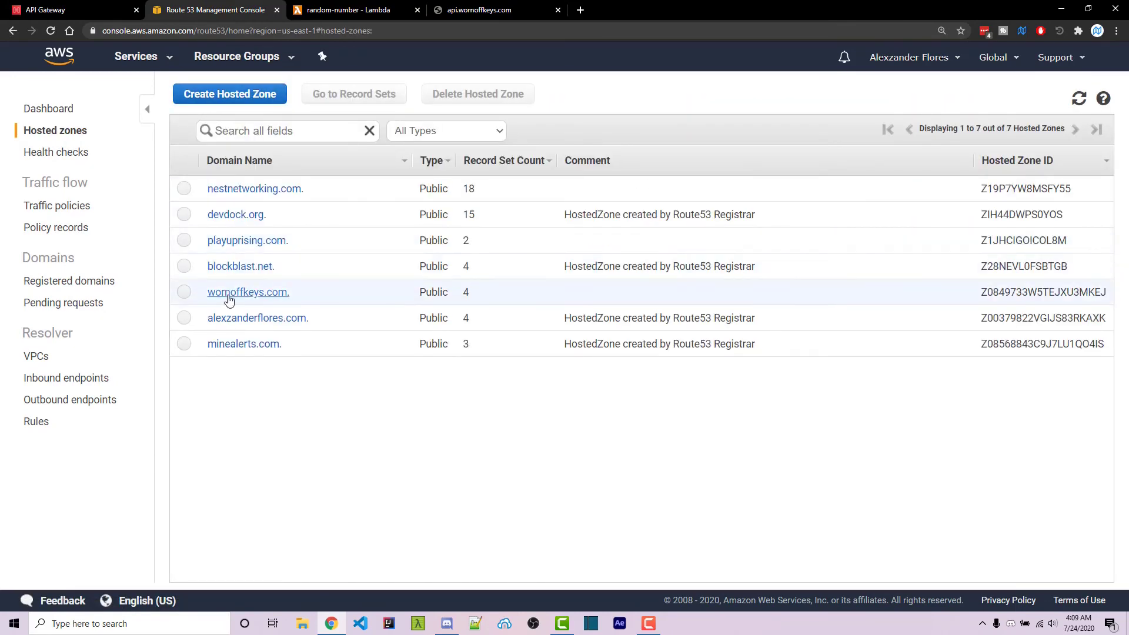
left_click(248, 292)
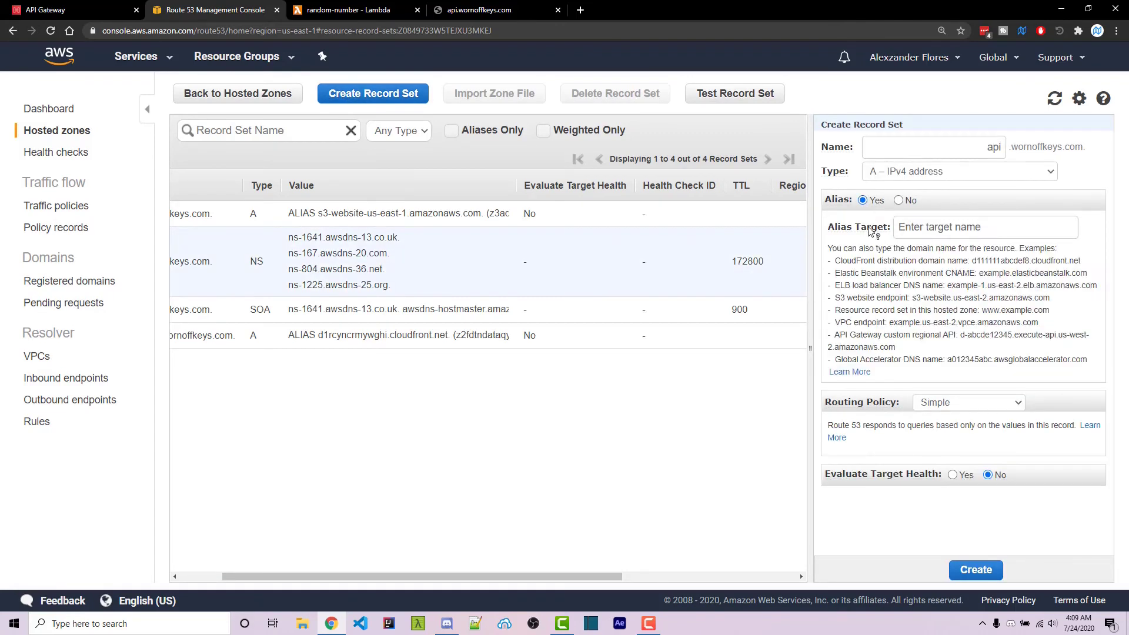
Point the api A alias record at the API Gateway d-eubsj7tama domain and create it.
left_click(984, 227)
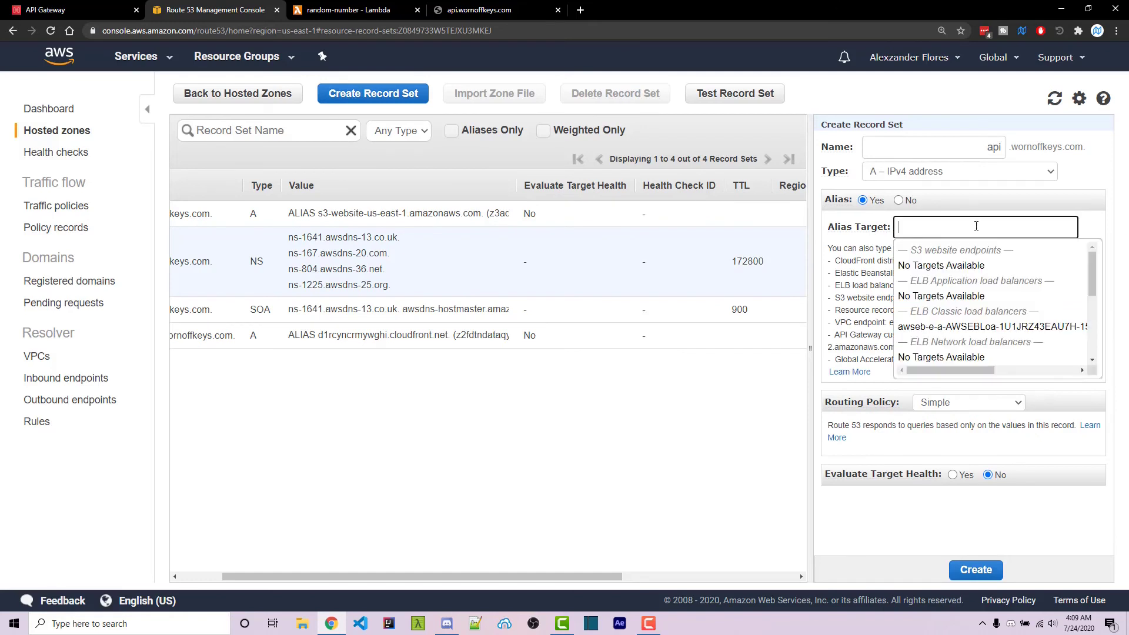
scroll("down", 3)
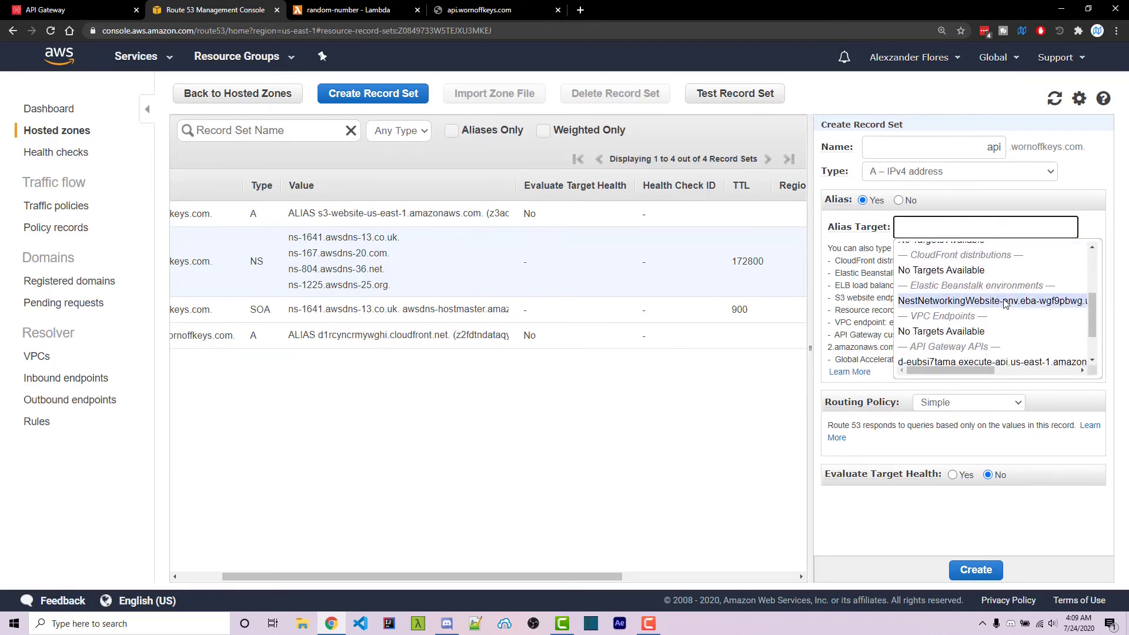
scroll("down", 3)
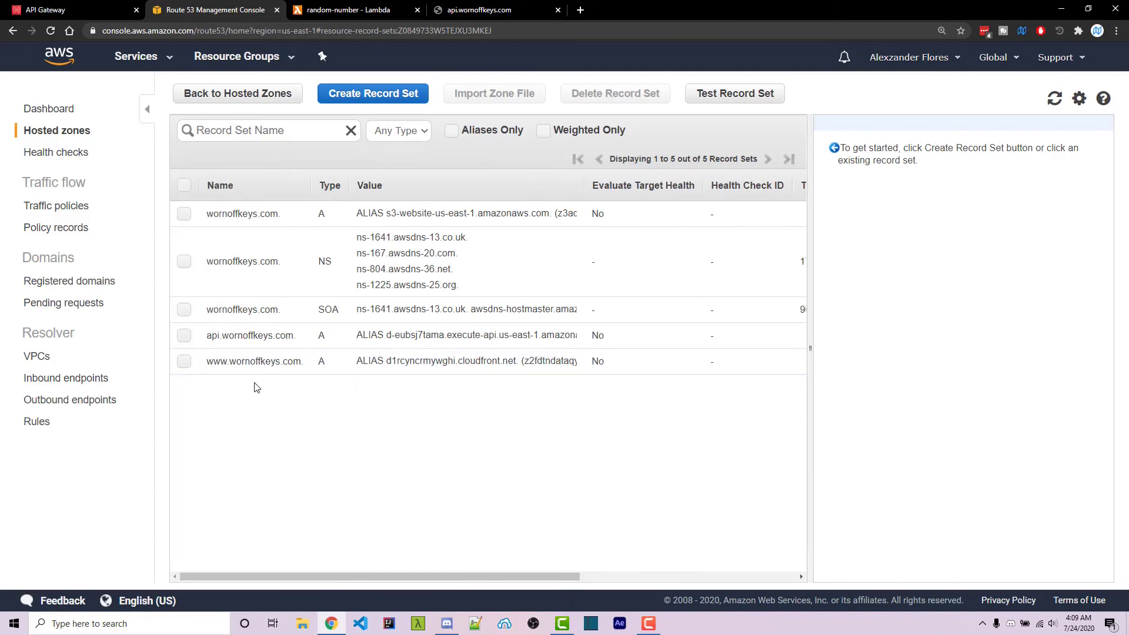
left_click(497, 9)
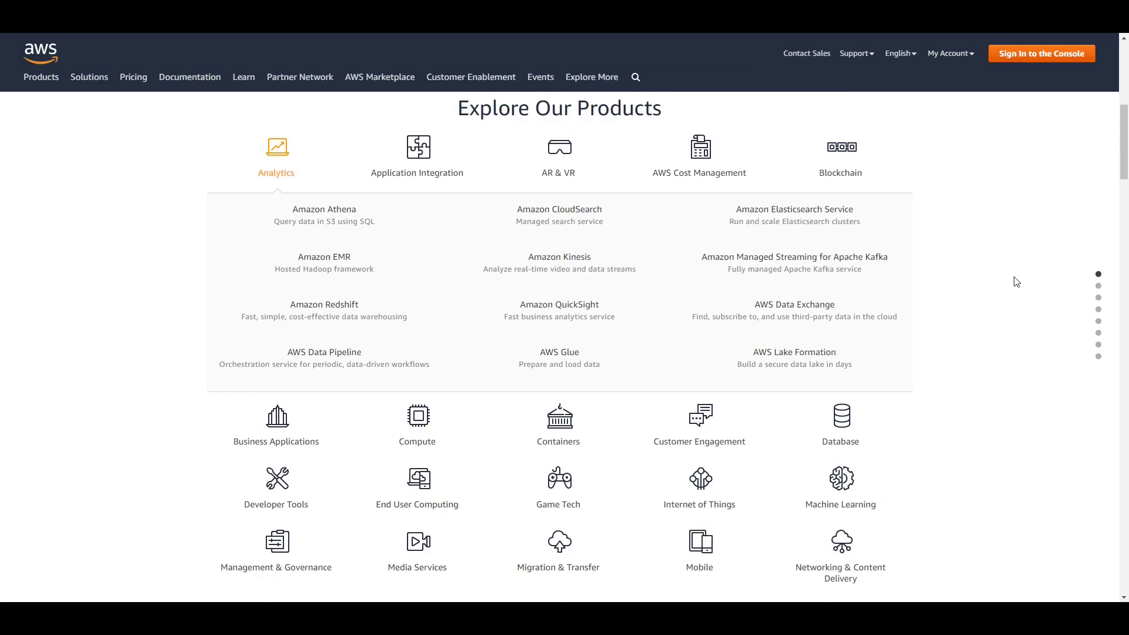
mouse_move(1036, 271)
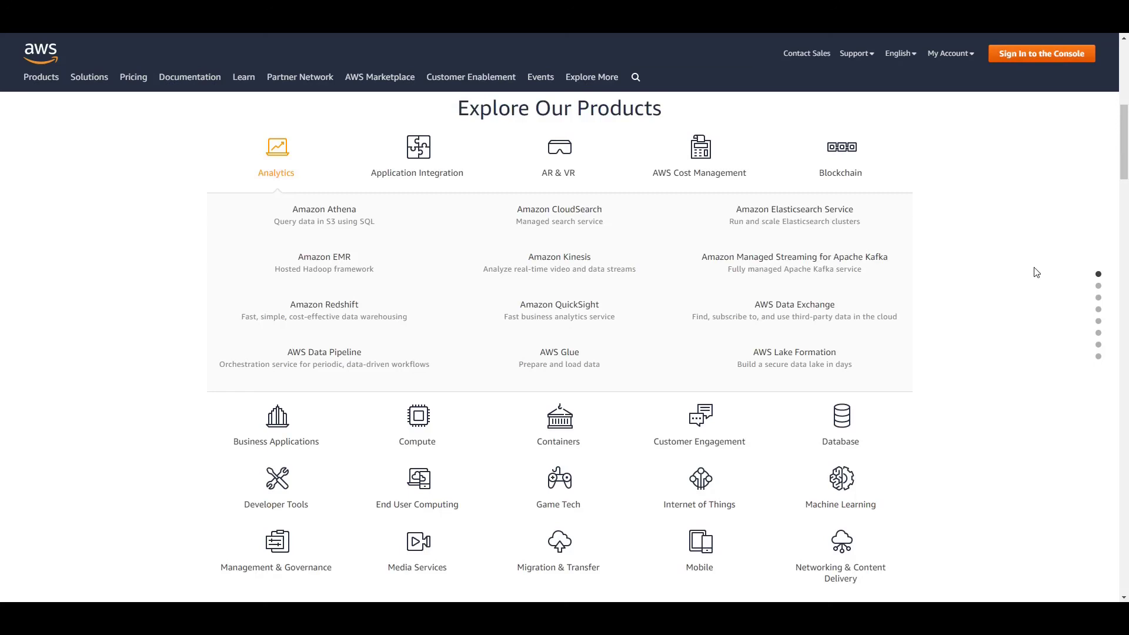